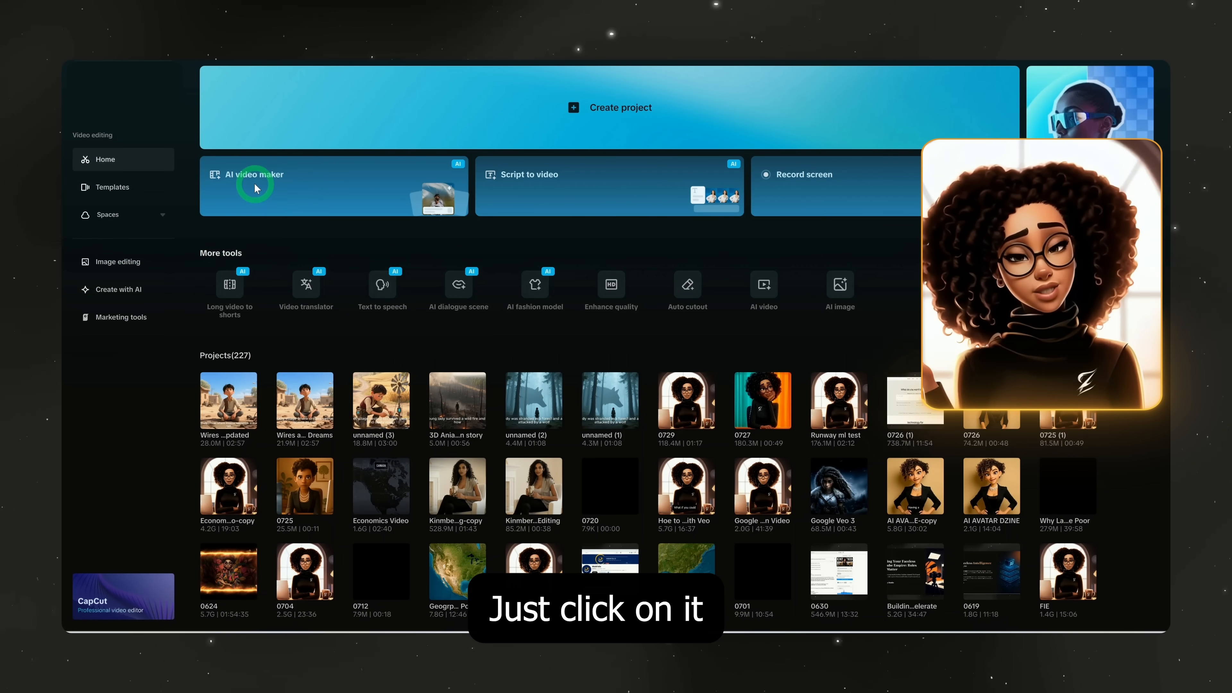
Step: Launch the AI video maker from the CapCut home screen
click(253, 187)
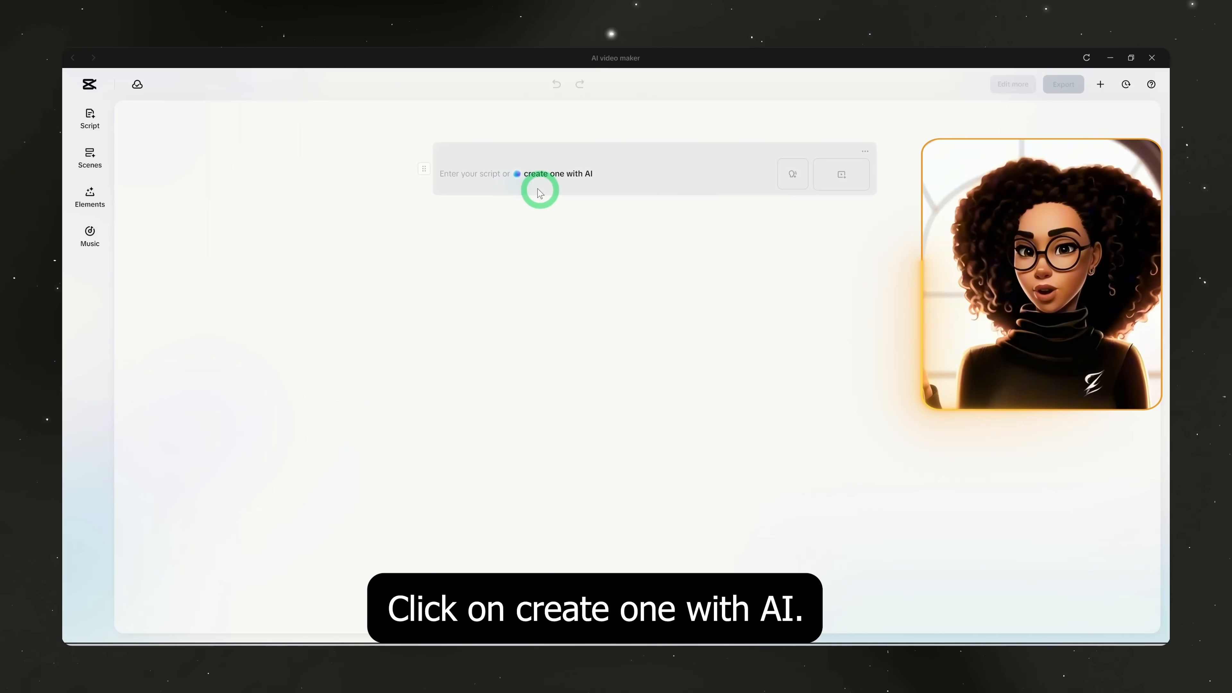
Step: Start an AI script and enter key points about David working odd jobs and studying by night
click(558, 173)
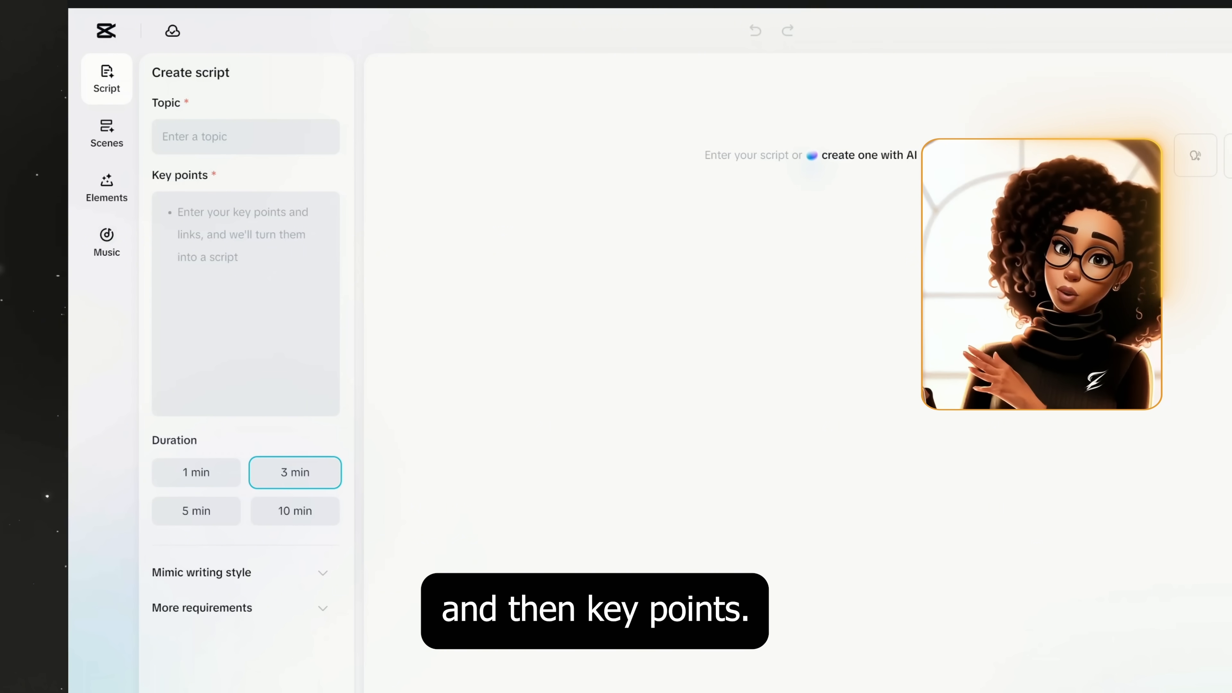
click(221, 240)
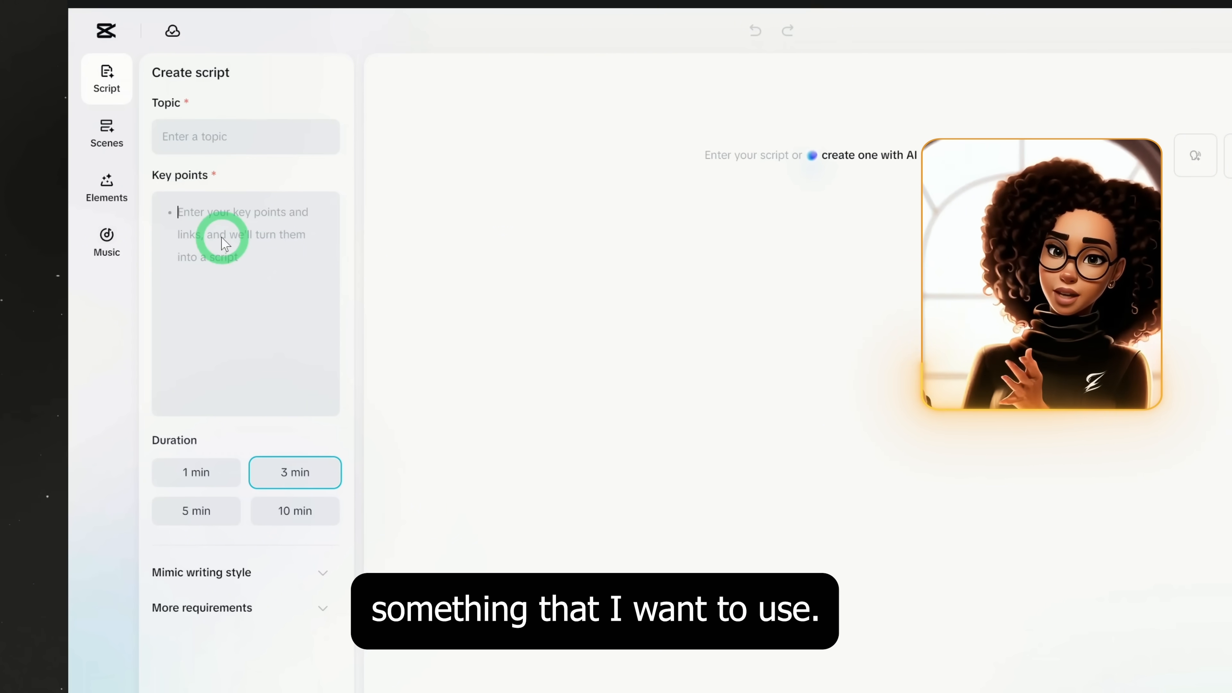
text(doubt in the big city, he works odd jobs by day and studies by night. Against all odds, he graduates, invents life-changing technology, and returns home years later—not just as a successful engineer, but as a symbol of hope and transformation for his community.)
click(246, 137)
text(wired and more)
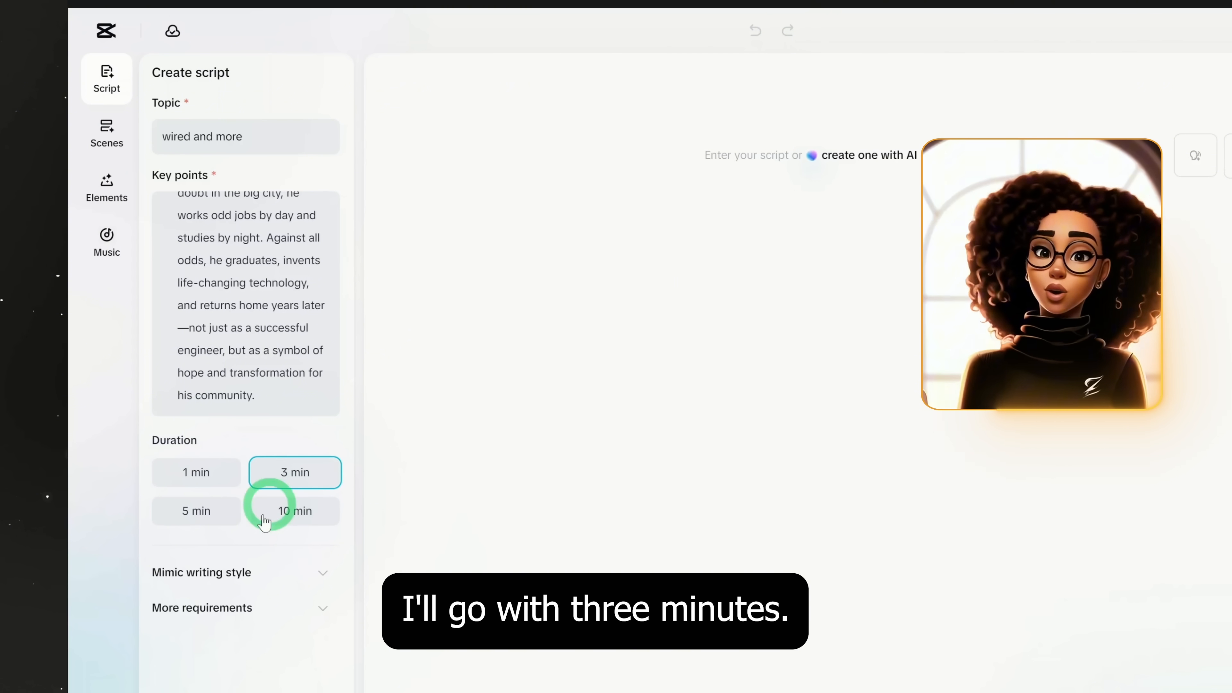
Step: Keep a 3-minute length, add the writing-style sample and extra requirements, and generate the script
click(201, 573)
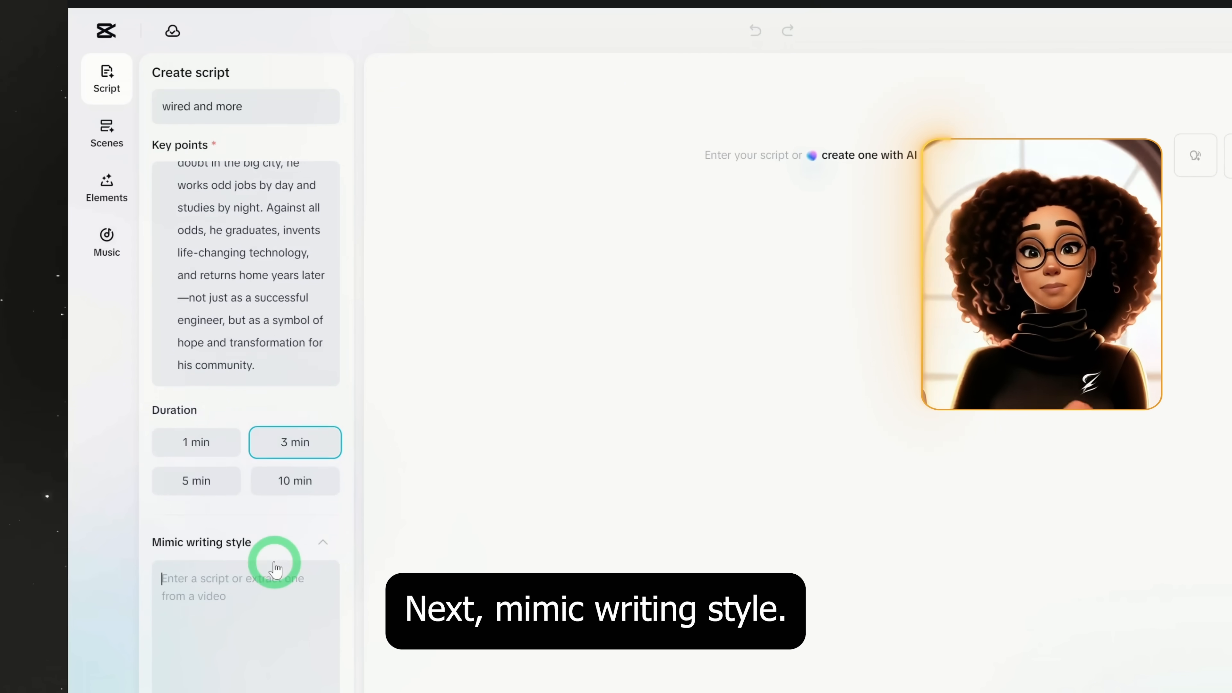
click(274, 566)
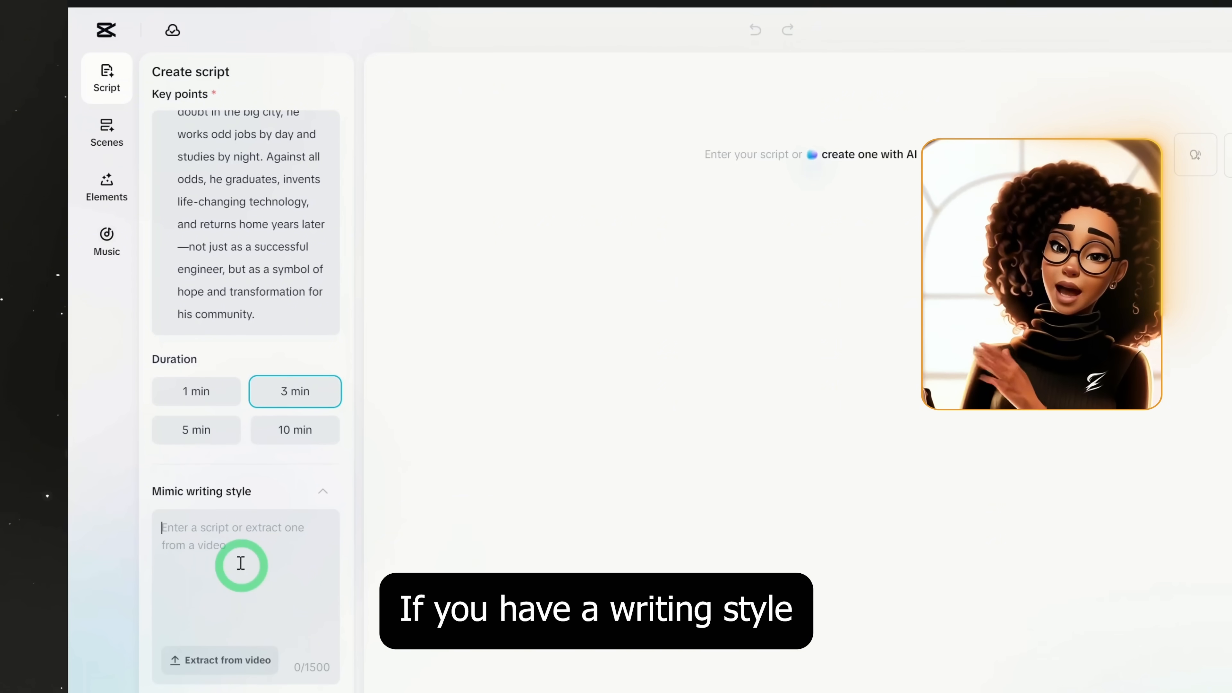
scroll(down, 3)
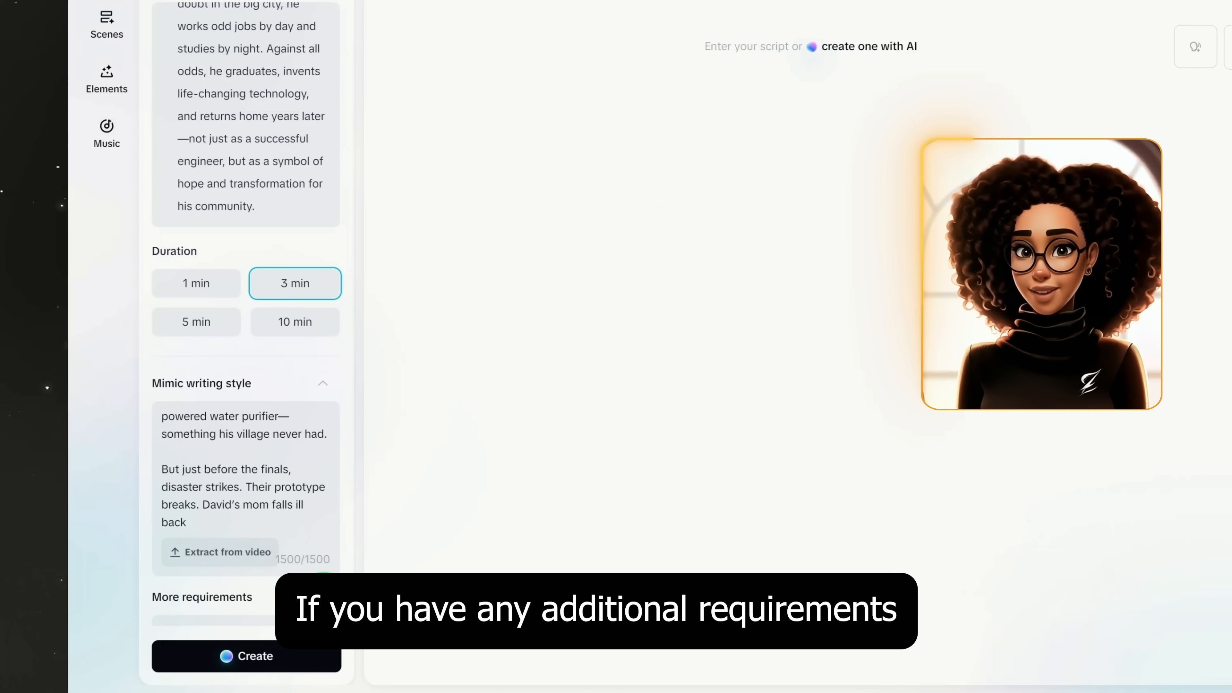
click(245, 556)
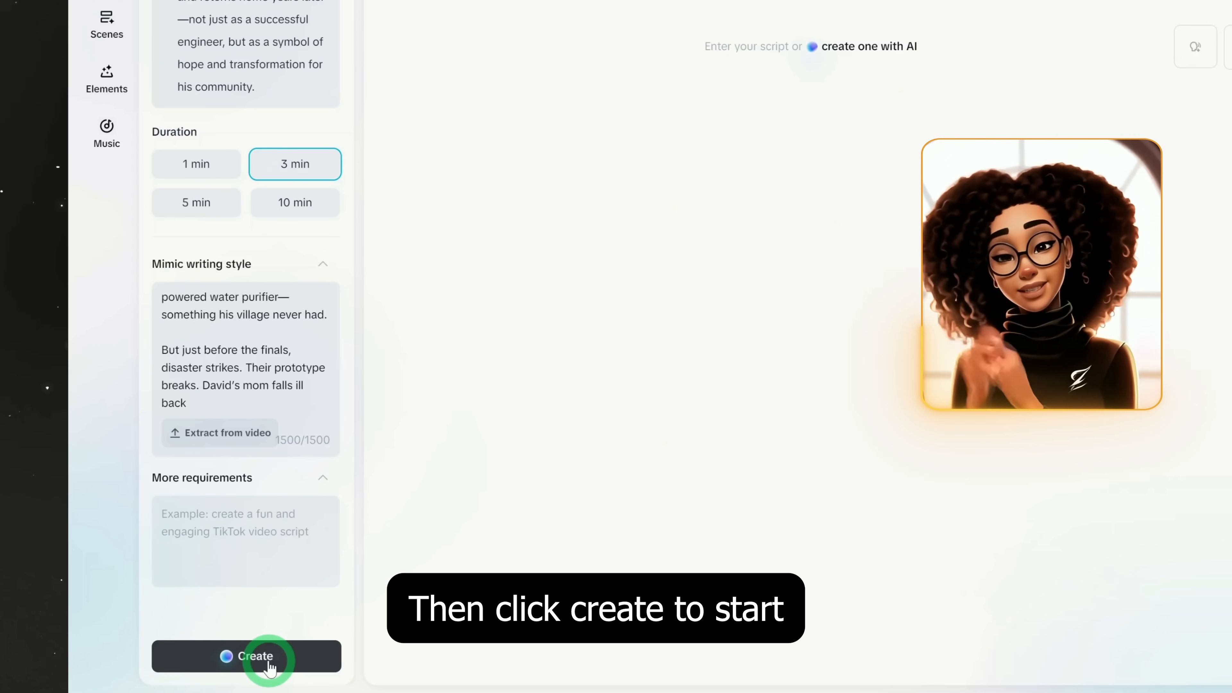
click(265, 662)
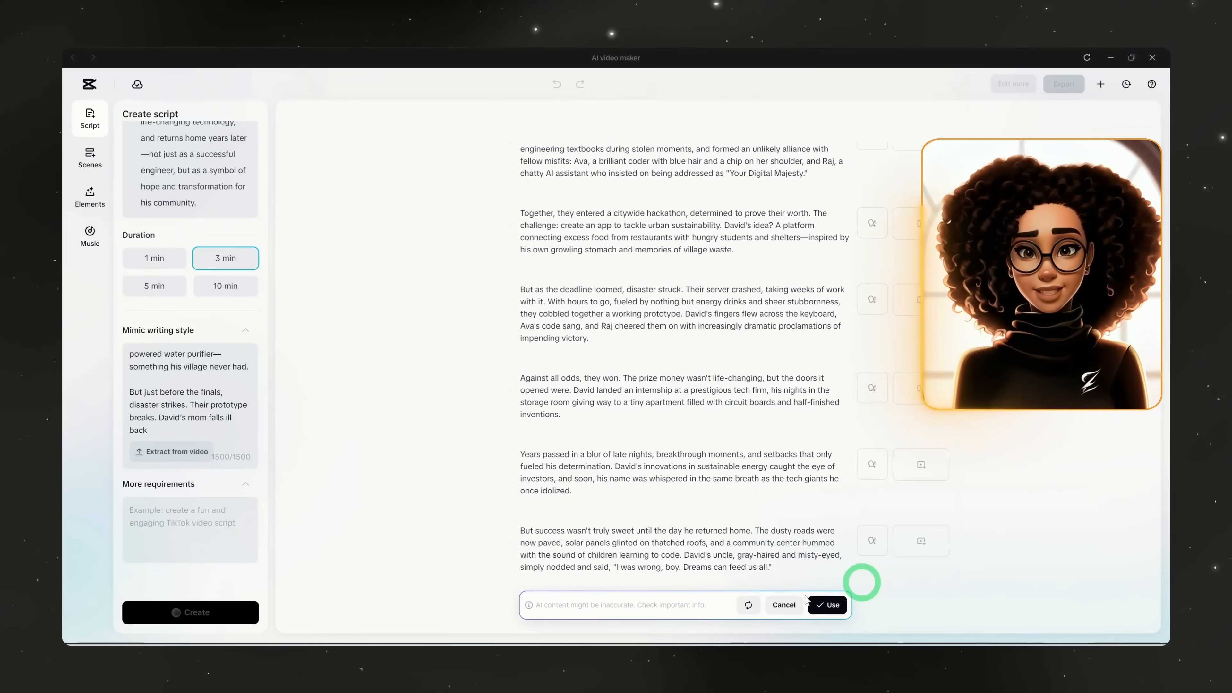
Step: Accept the generated David story and start an AI rewrite of the opening paragraph
click(828, 605)
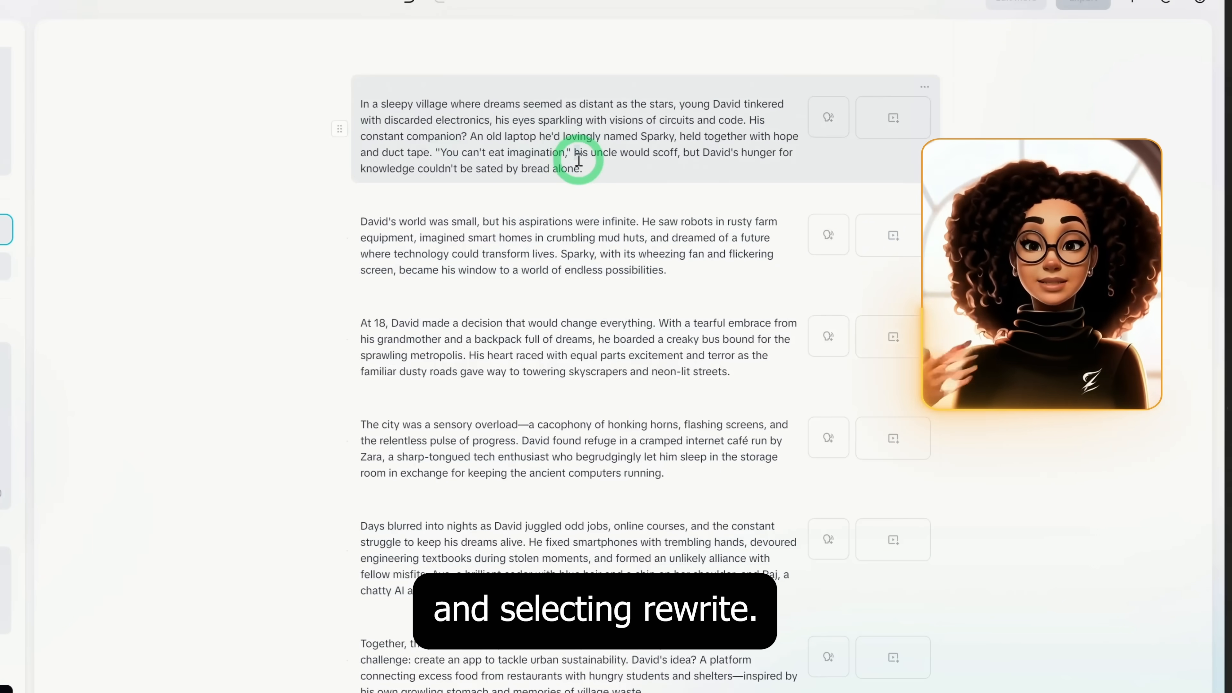
click(555, 181)
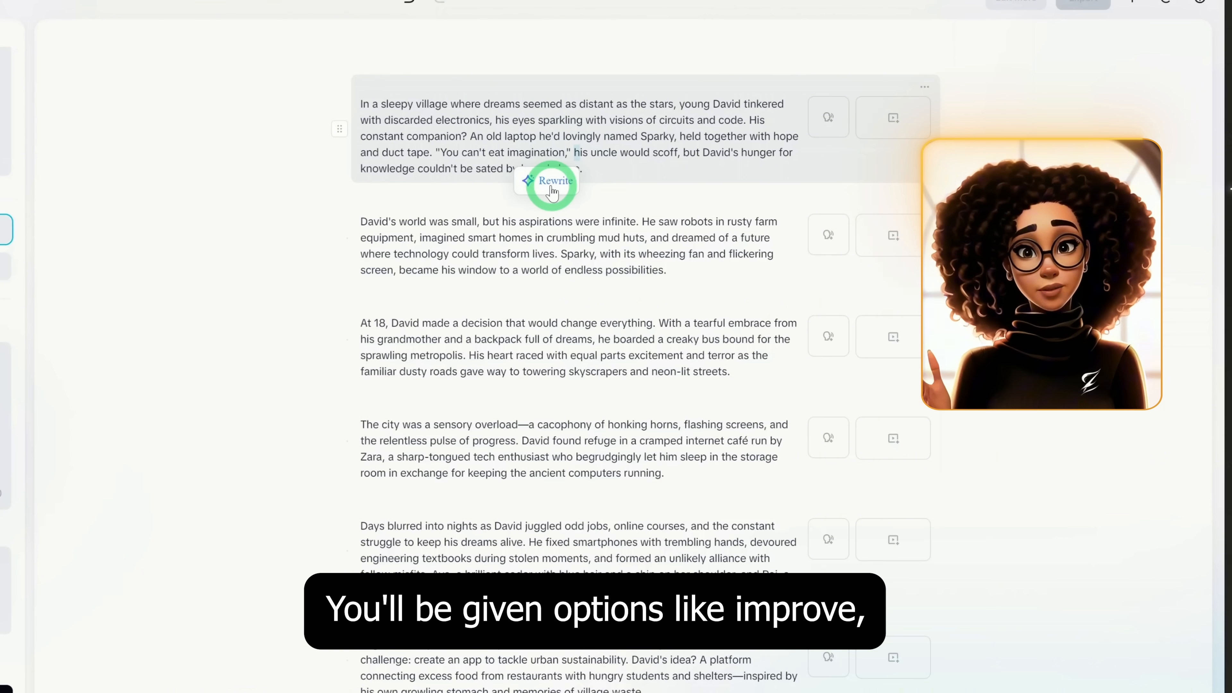
click(552, 182)
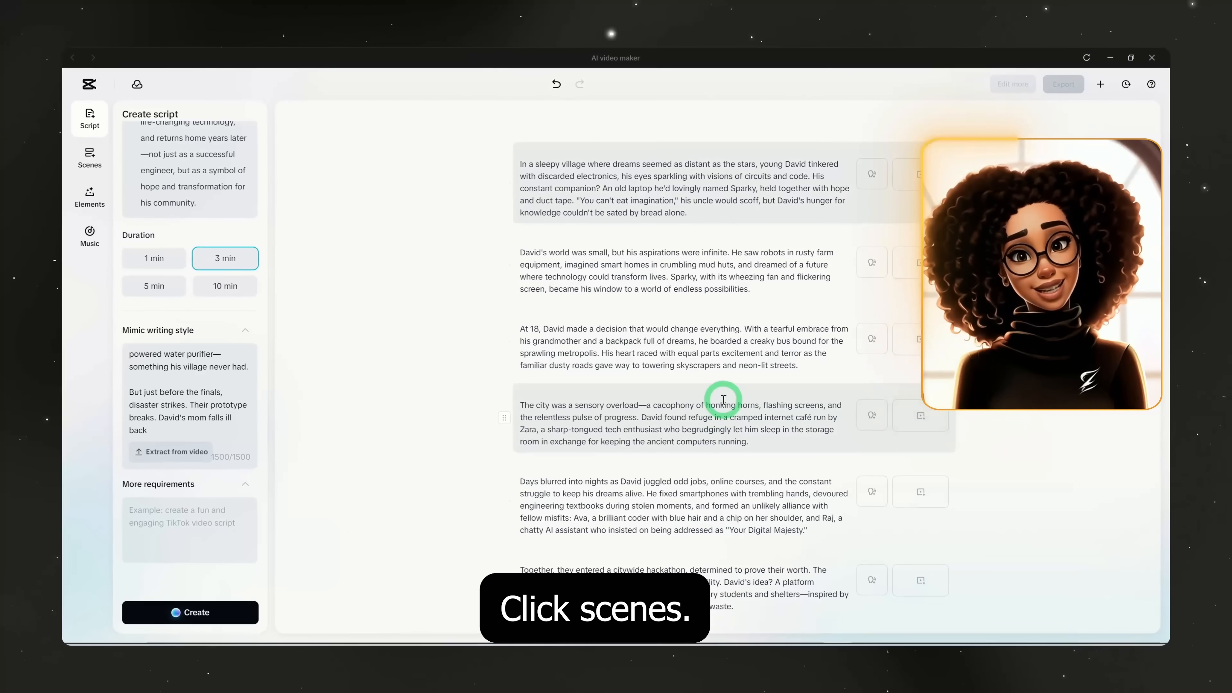
Step: In the Scenes panel's Voice list, choose Tony as the narrator
click(90, 159)
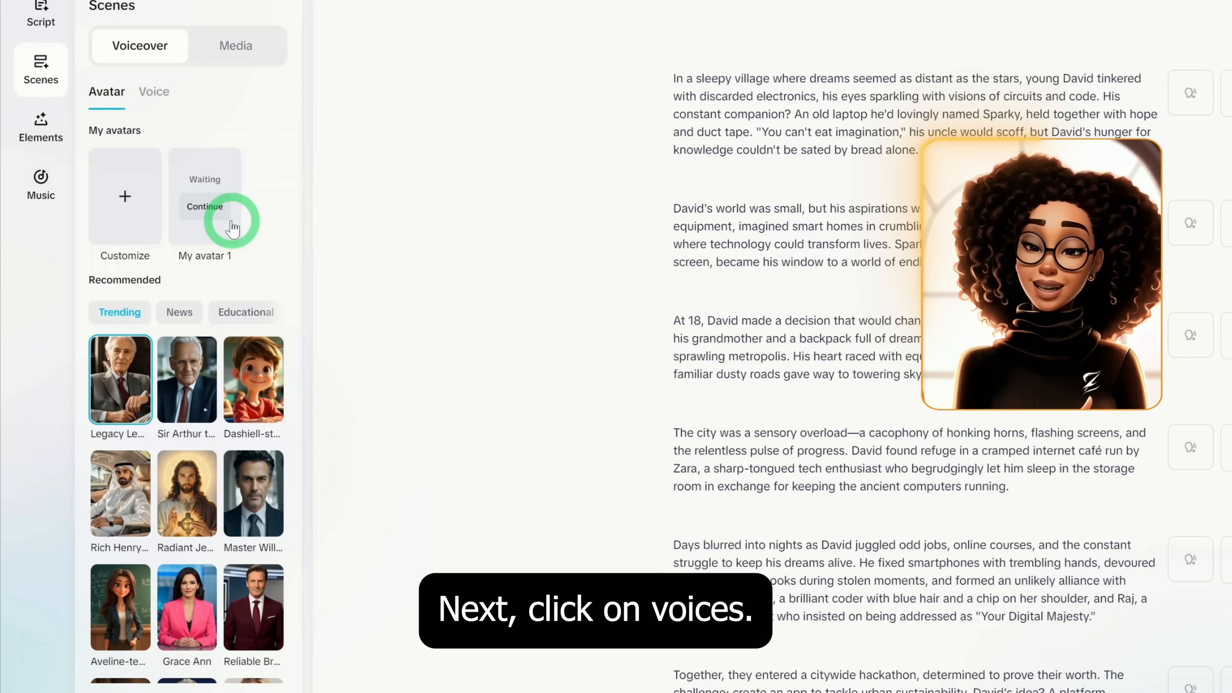
click(154, 93)
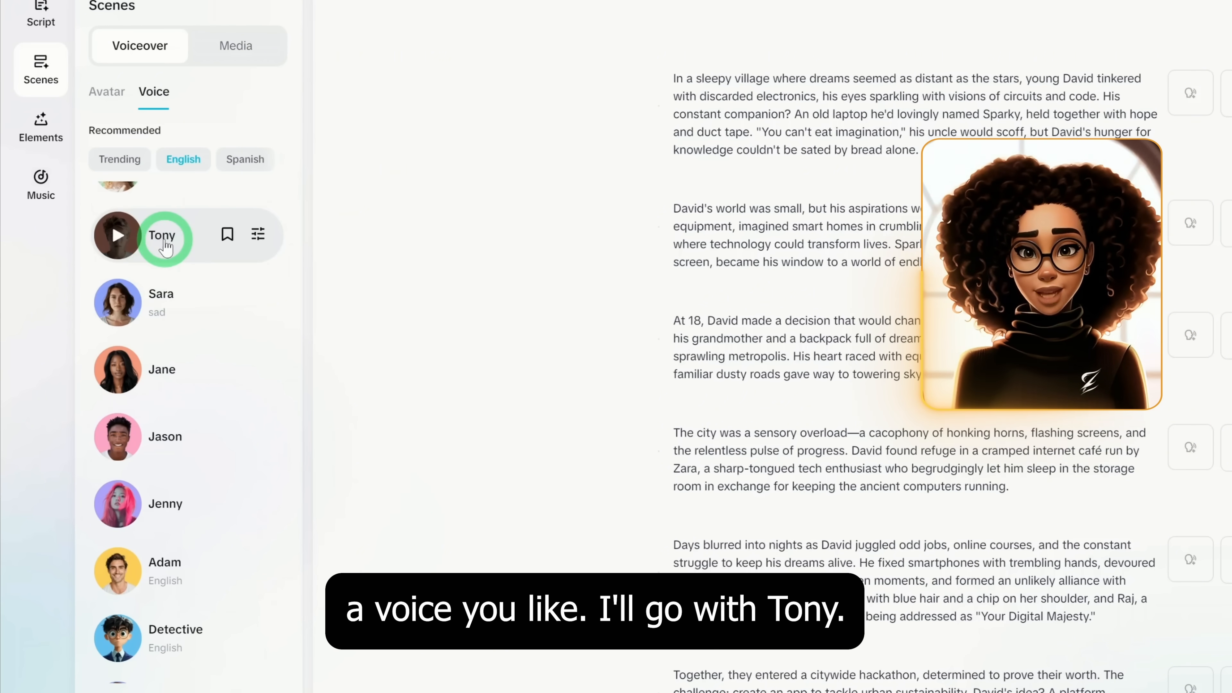
click(164, 238)
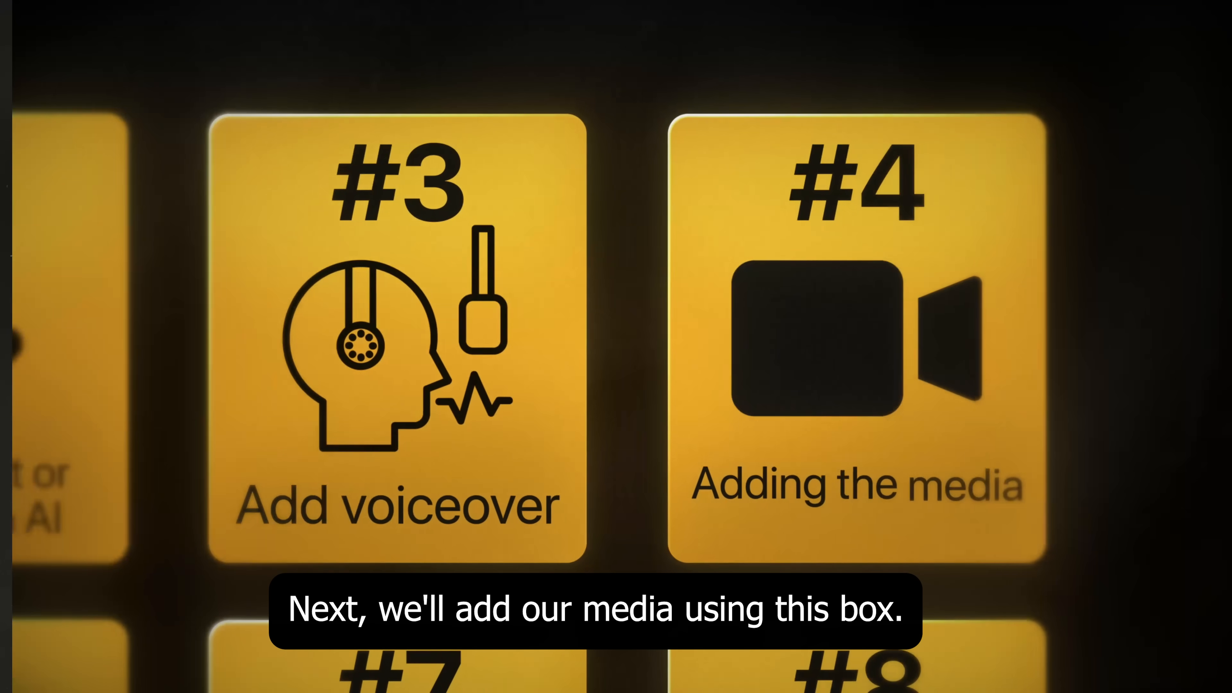
Step: Apply Tony's voice to every scene of the script
click(217, 143)
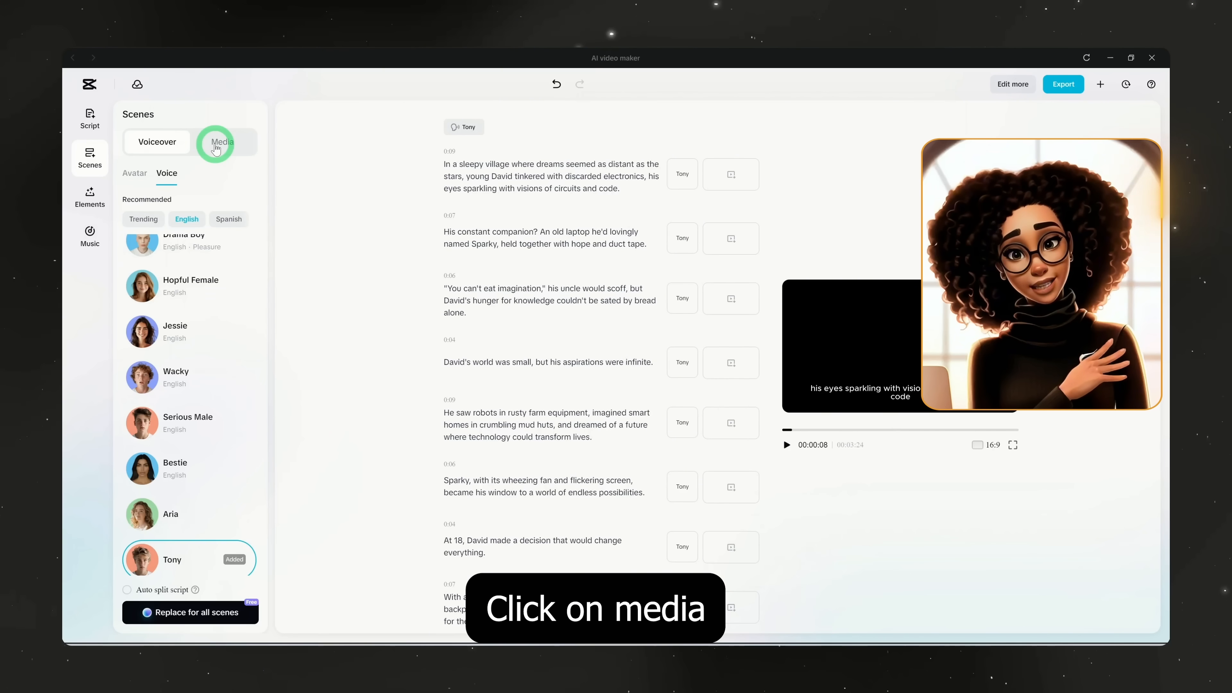
Step: Generate AI media for all scenes in 16:9 Cartoon 3D style
click(222, 143)
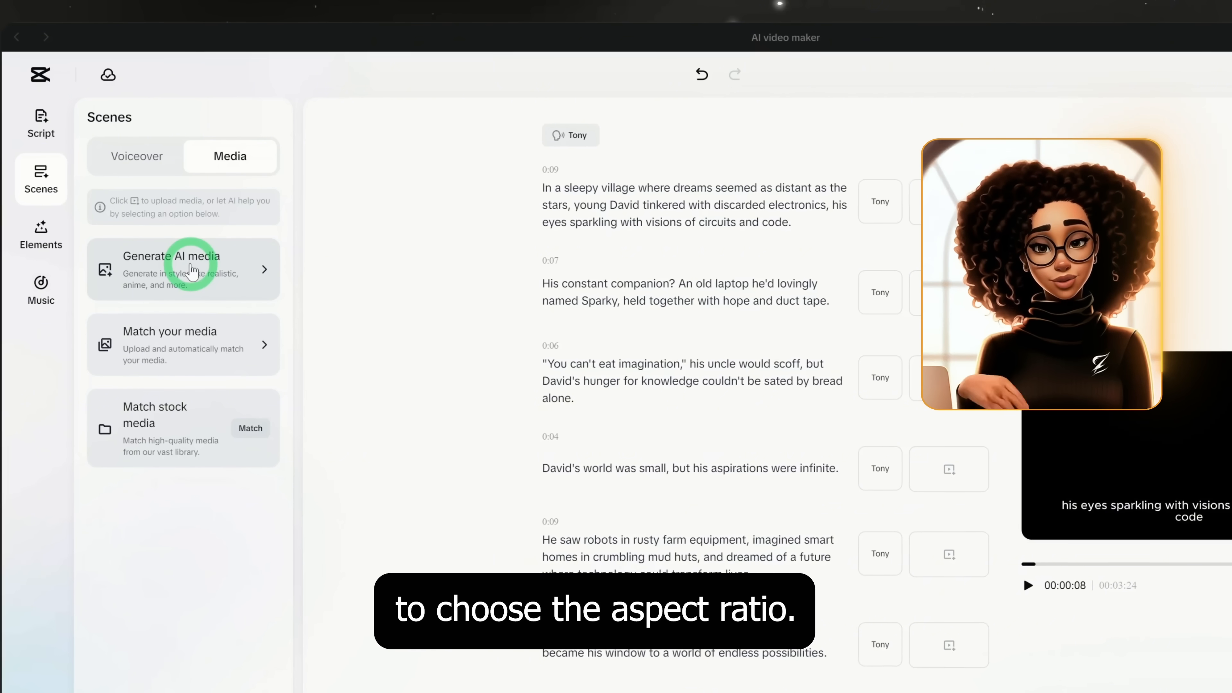
click(184, 270)
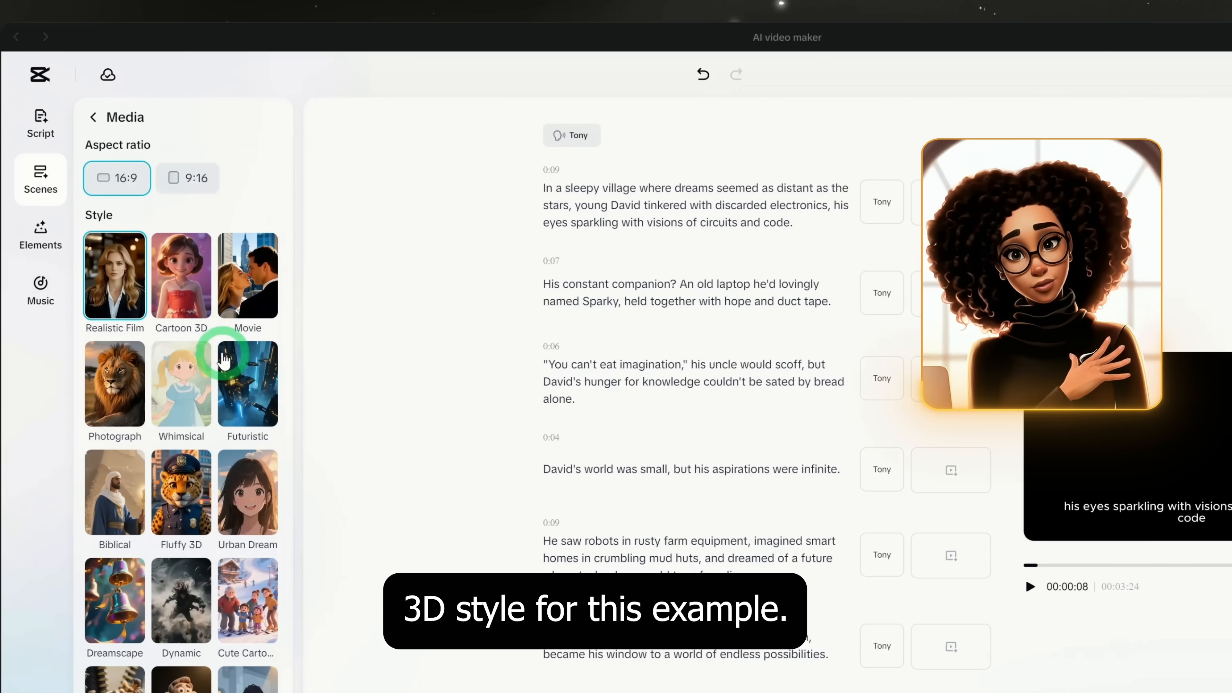
scroll(down, 3)
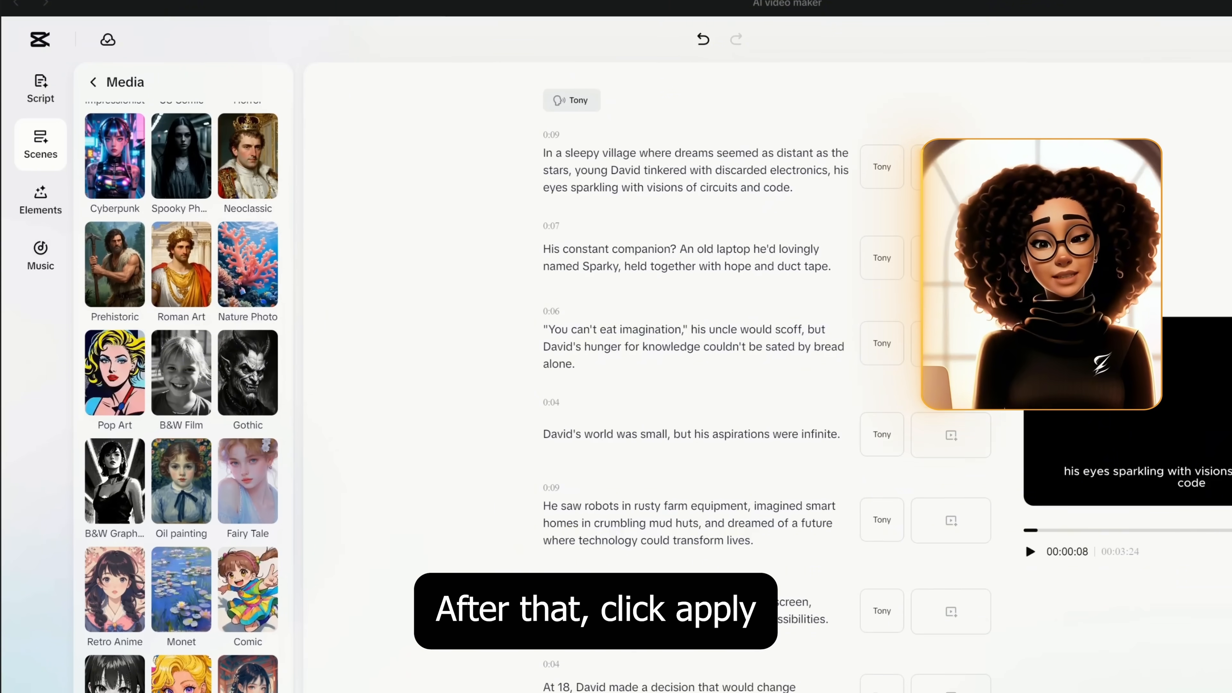
click(186, 670)
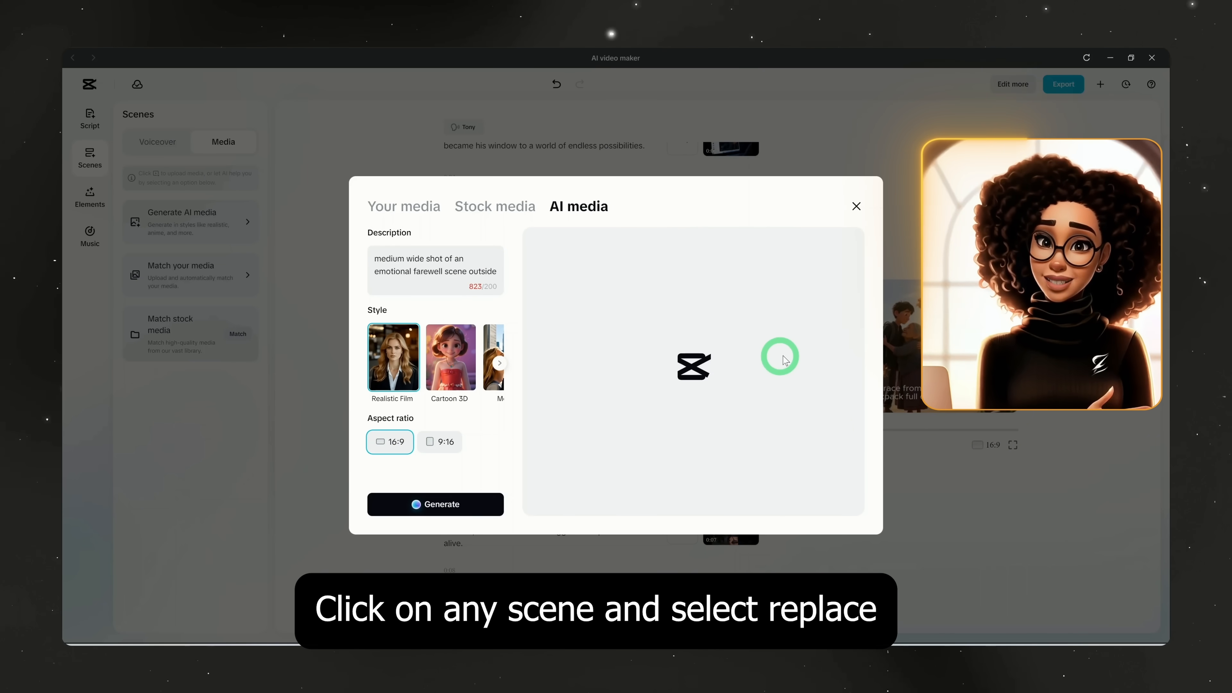
Step: Regenerate a scene's image from a bus-interior prompt with the city skyline ahead
click(435, 504)
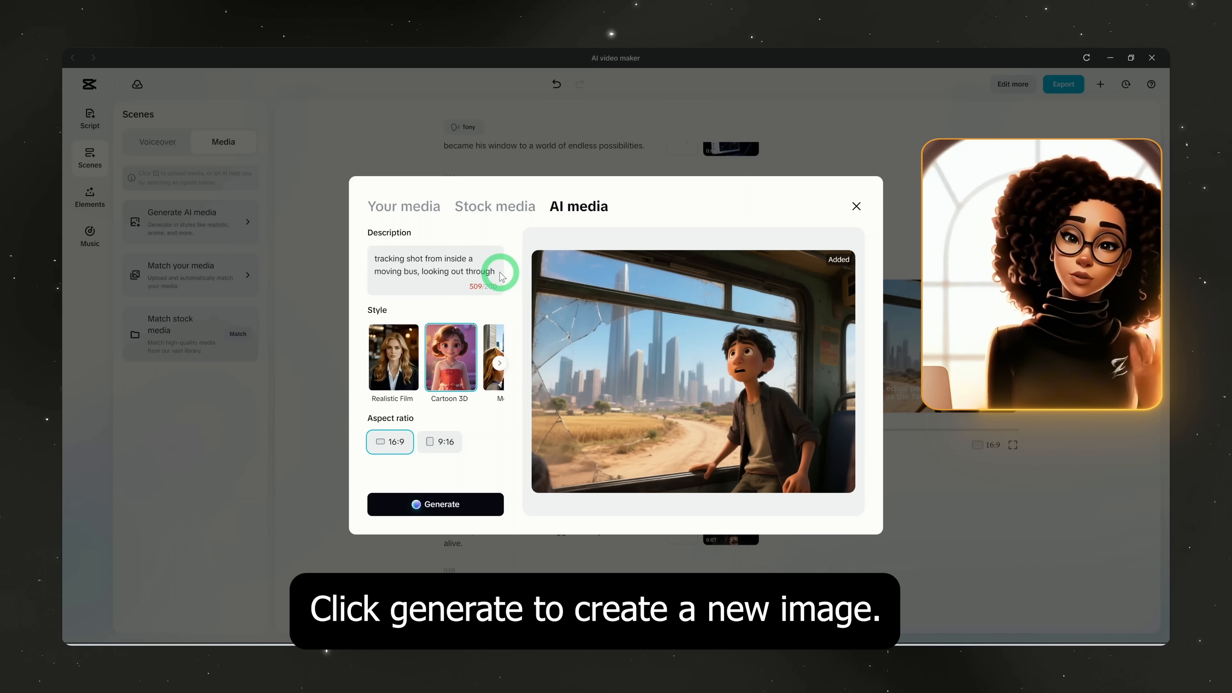
click(435, 504)
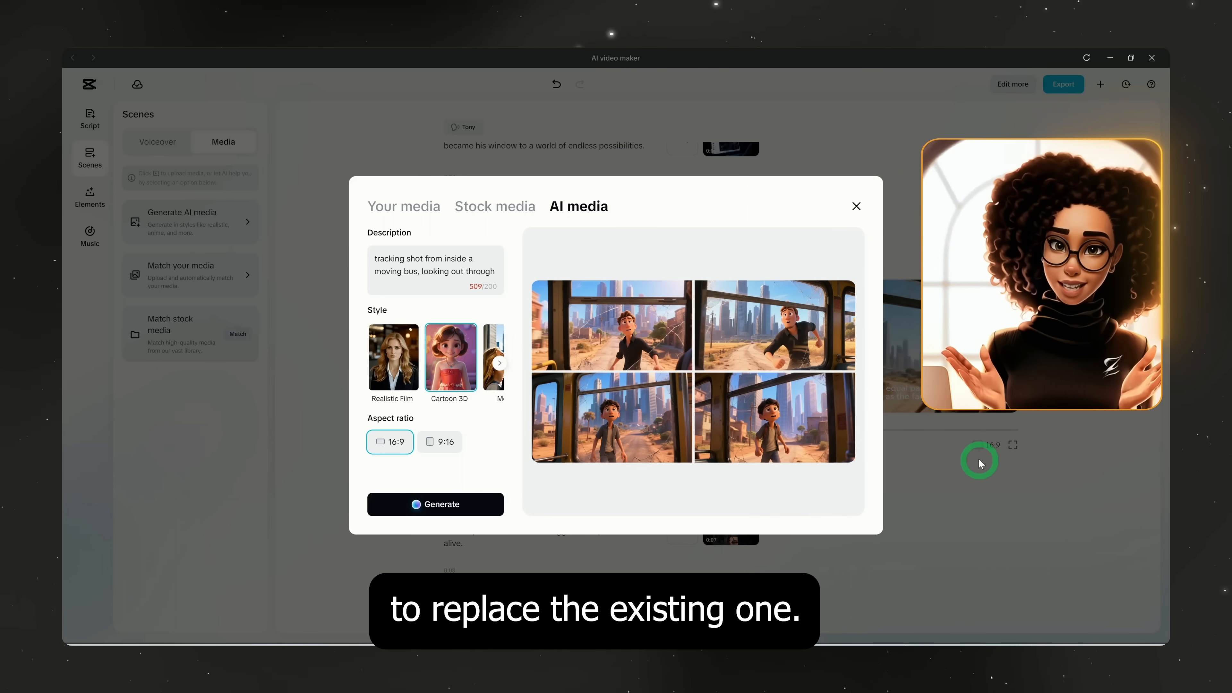
click(856, 207)
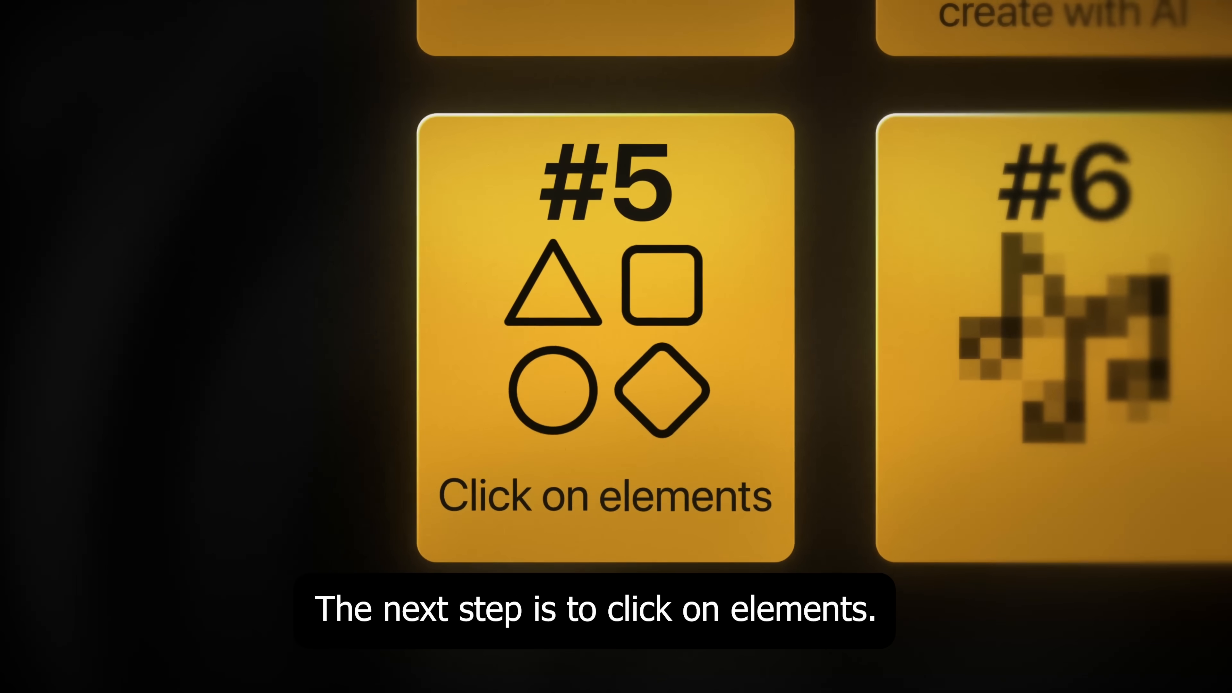
Step: Set AI edit elements with keyword highlighting off and medium effect intensity
click(86, 200)
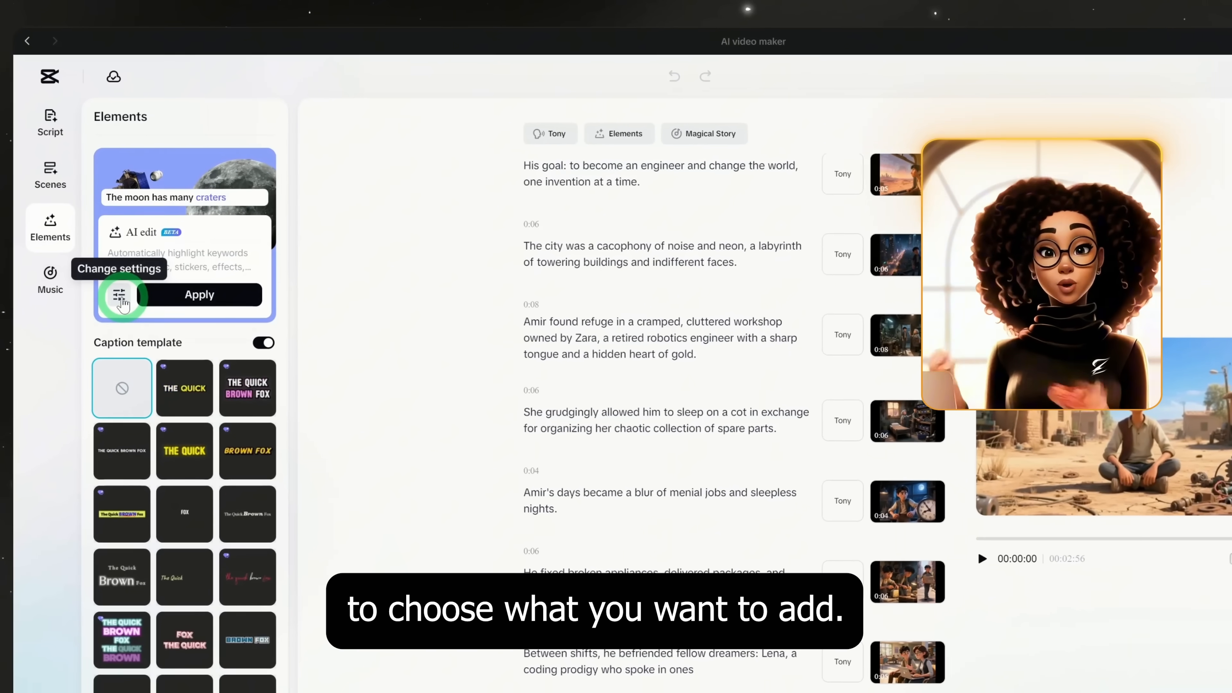
click(119, 297)
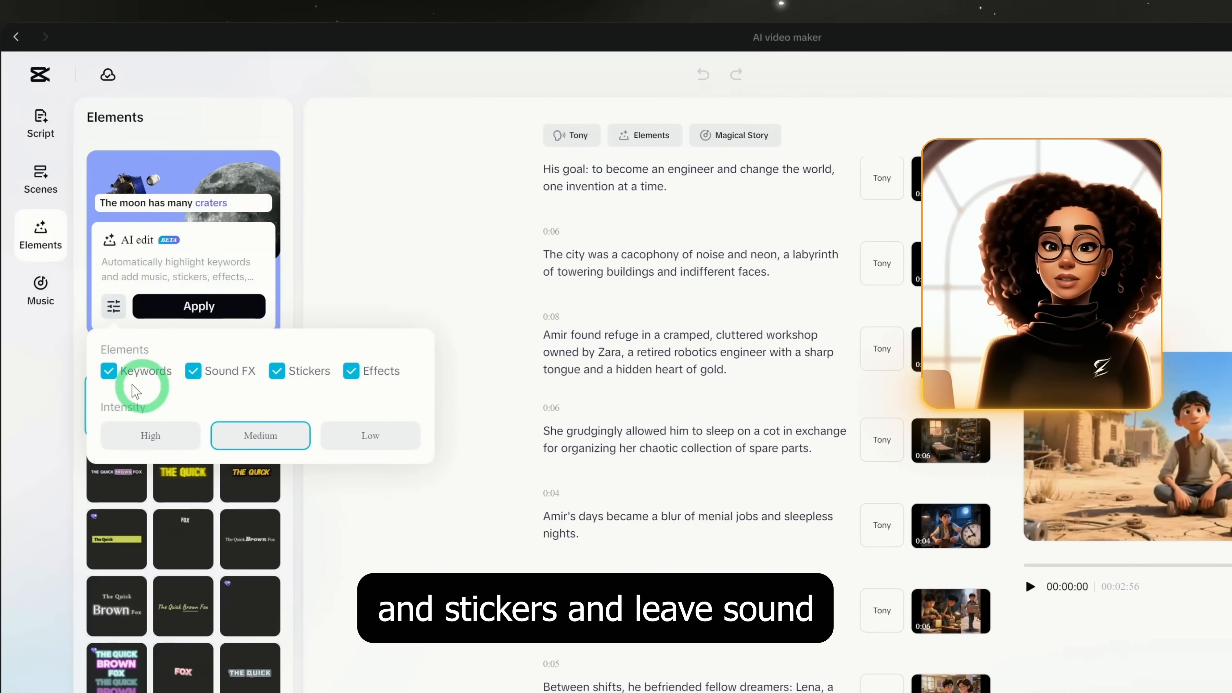
click(108, 370)
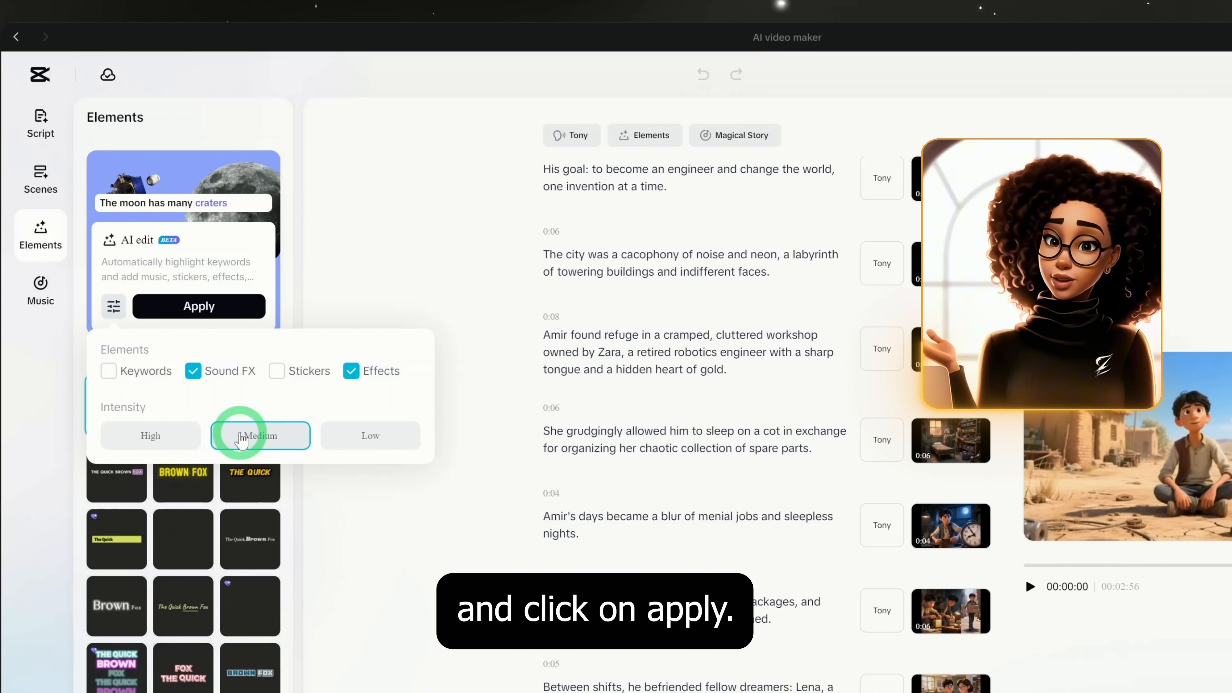
click(199, 306)
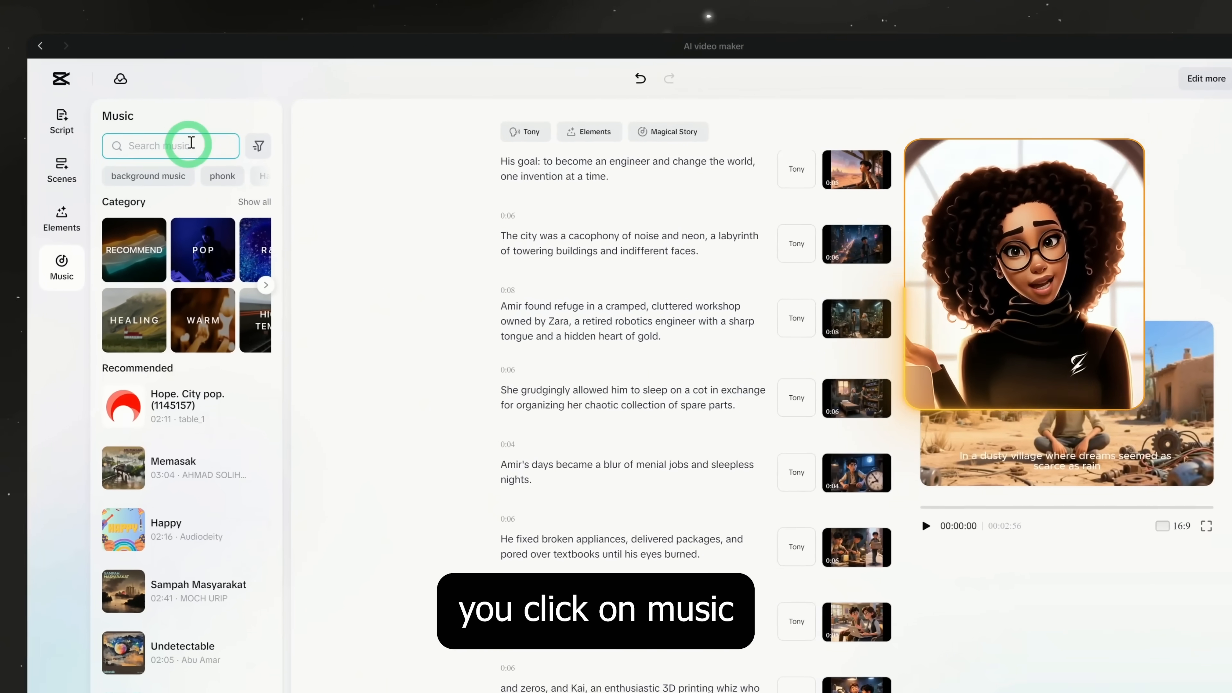
Step: Add the Magical Story track as background music and lower its volume to about -13 dB
click(173, 149)
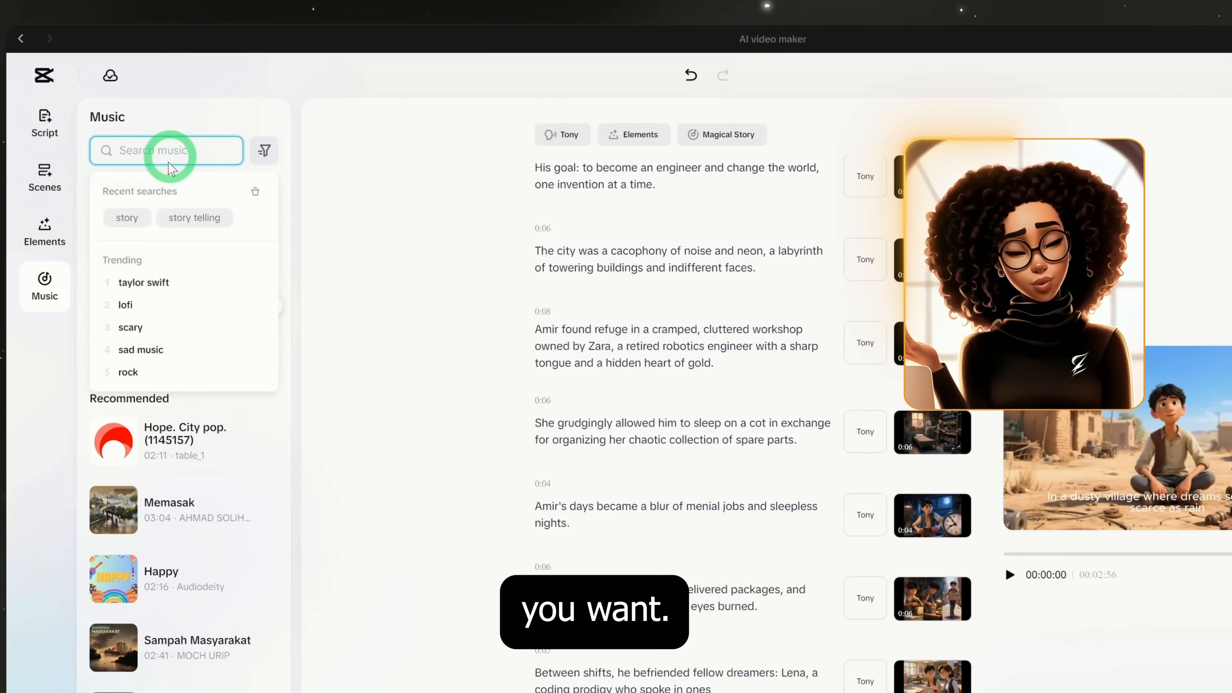
text(magical story)
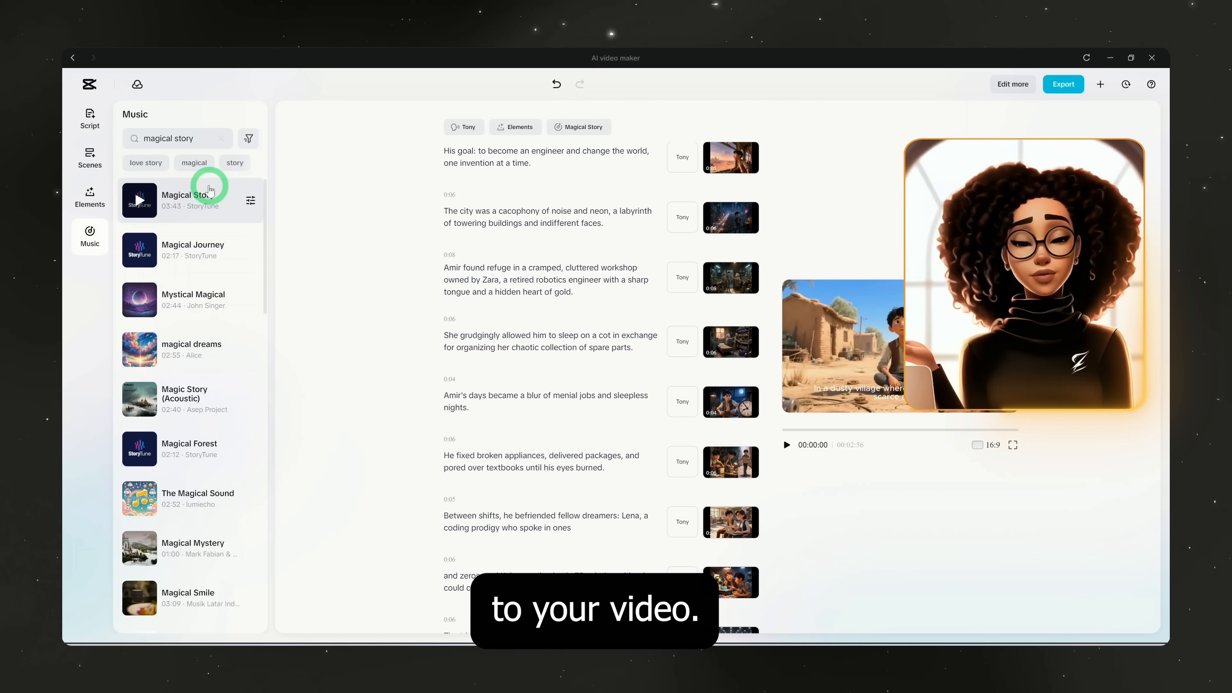
click(250, 200)
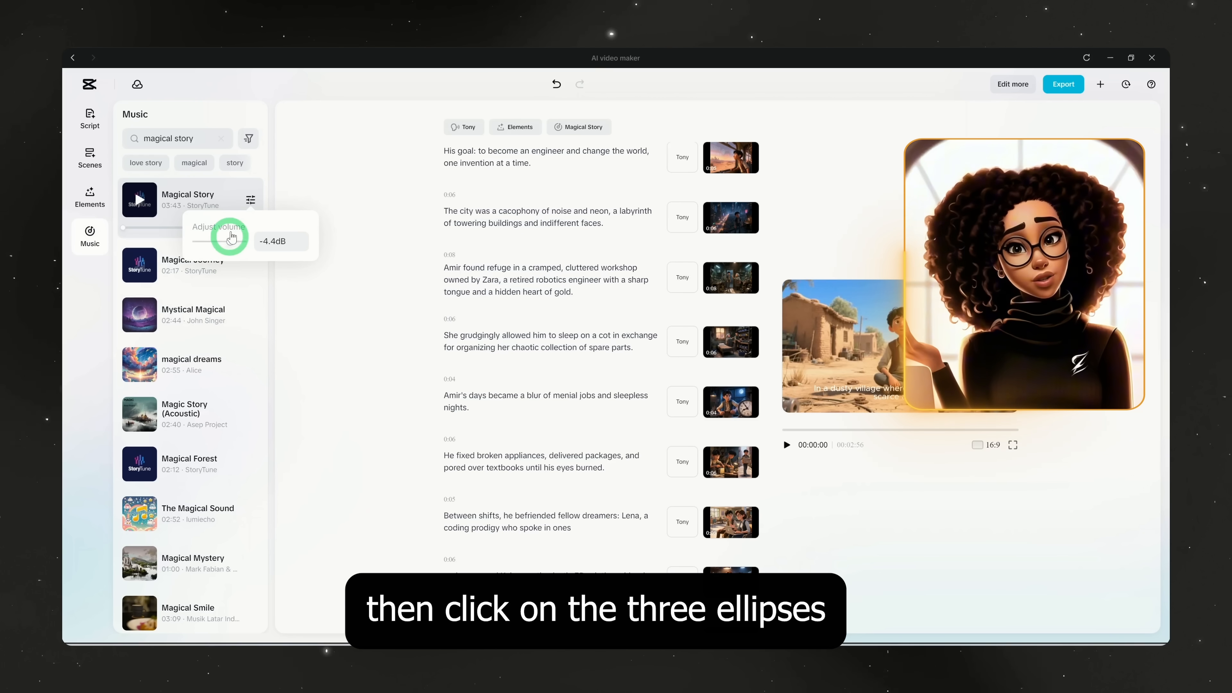
drag(231, 236, 224, 242)
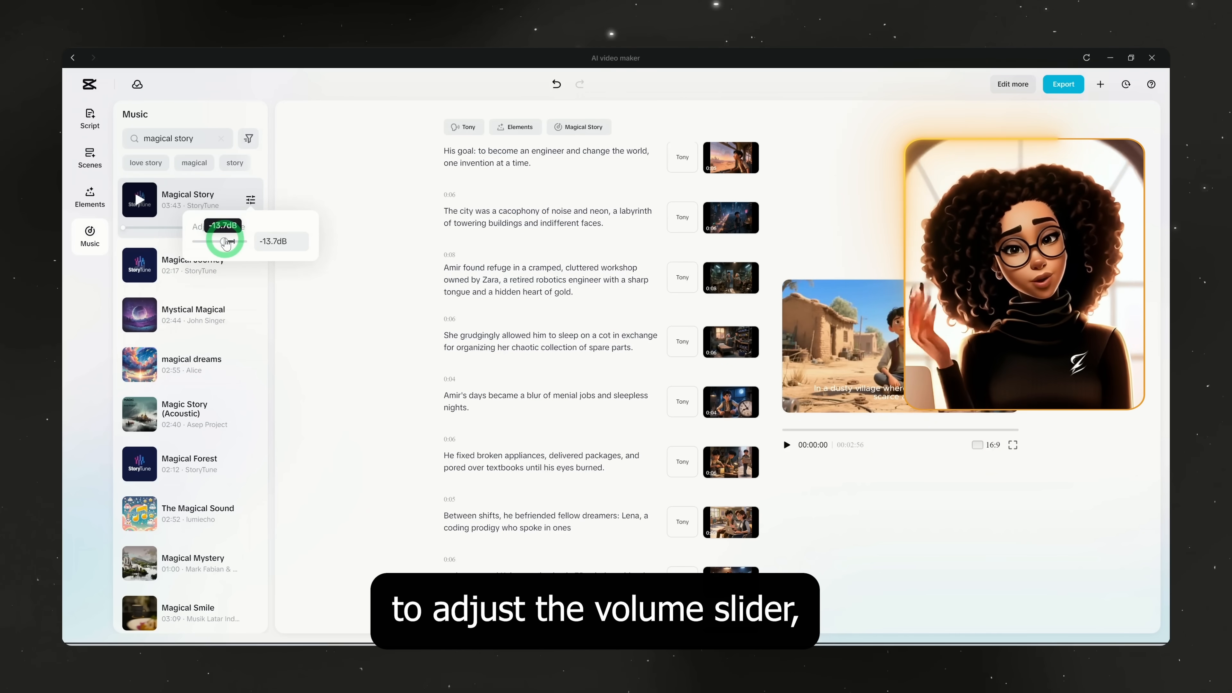
drag(225, 241, 259, 241)
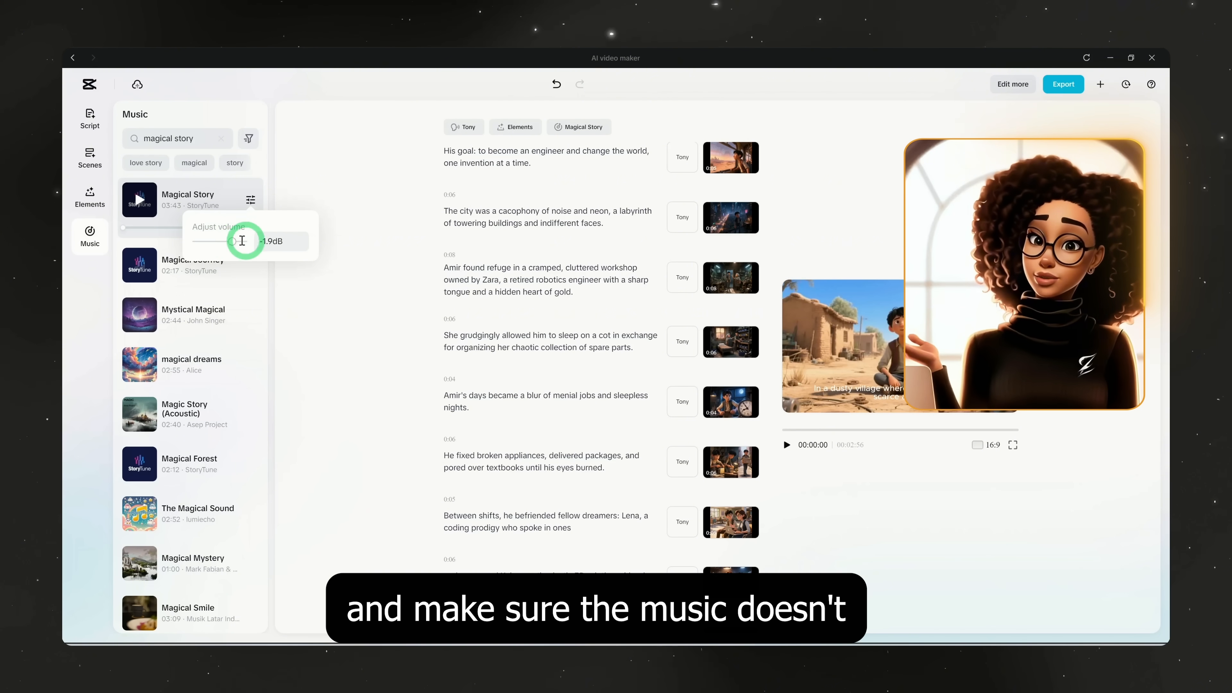
drag(242, 240, 227, 240)
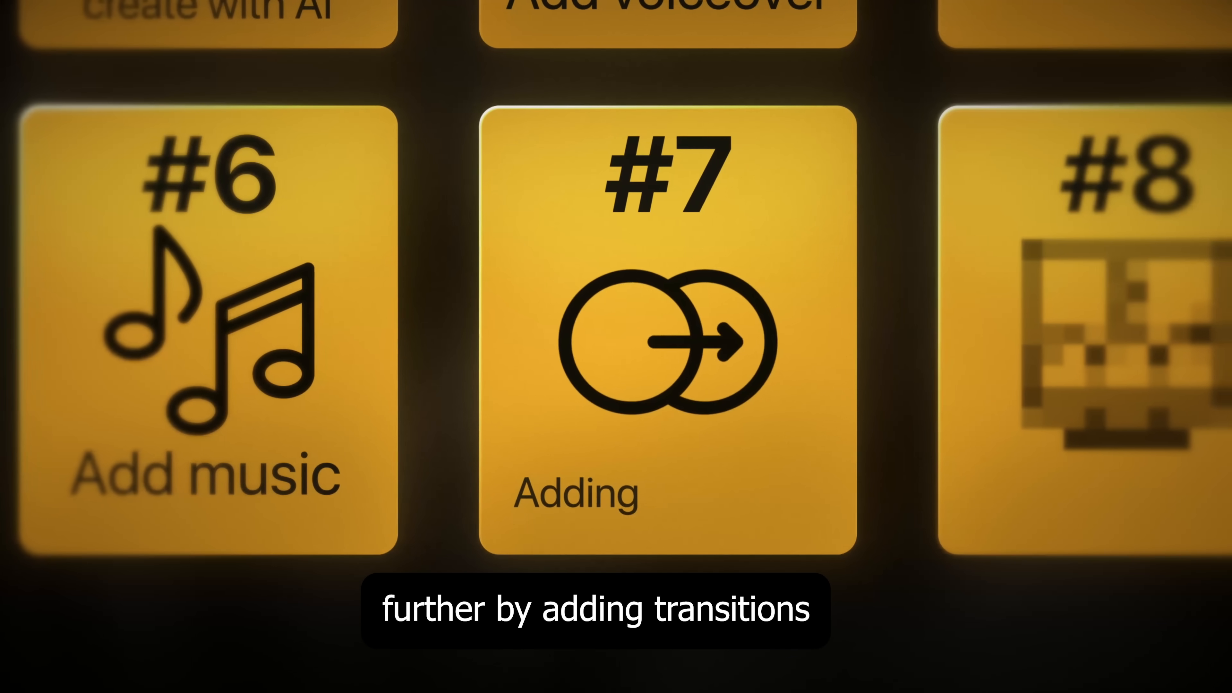
Step: Move the project into the full editor via Edit more
click(1012, 84)
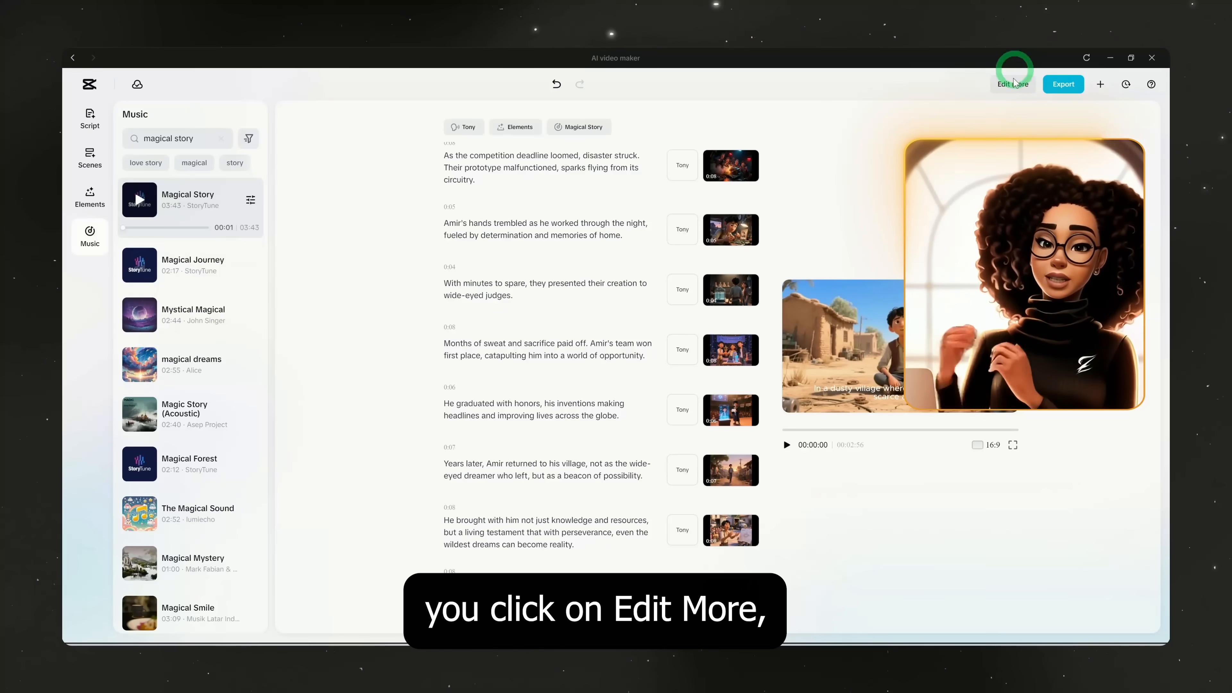
click(1012, 84)
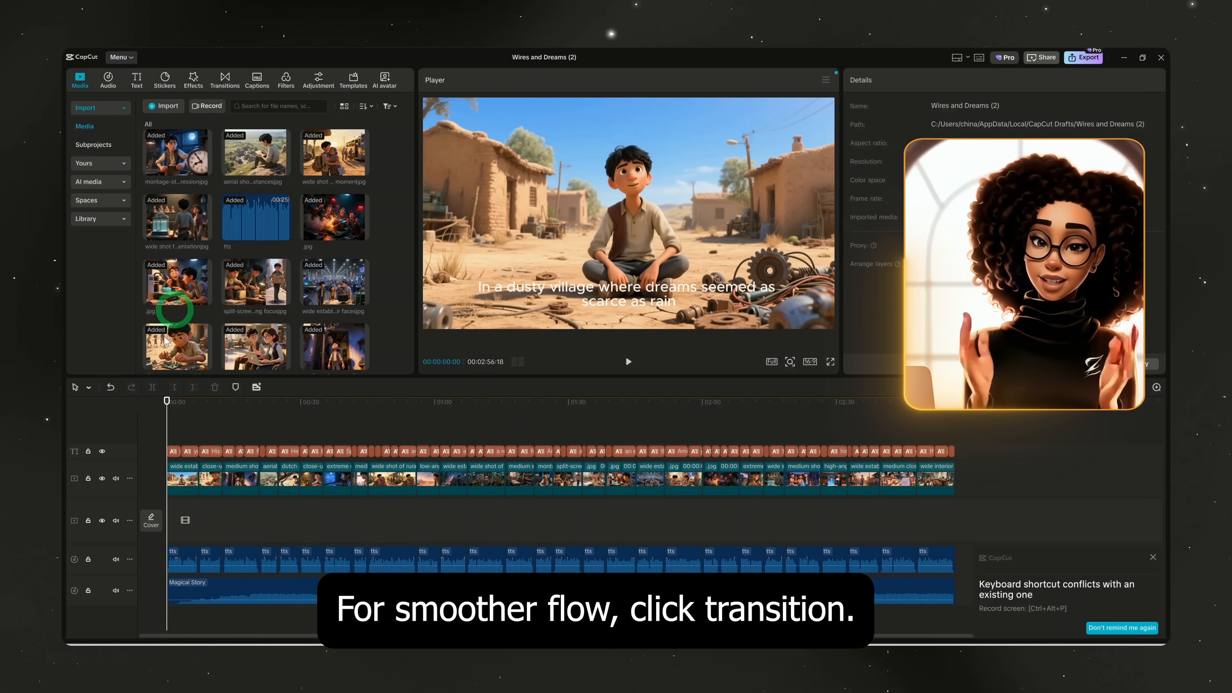
Step: Add a Blur transition between the first clips on the video track
click(224, 77)
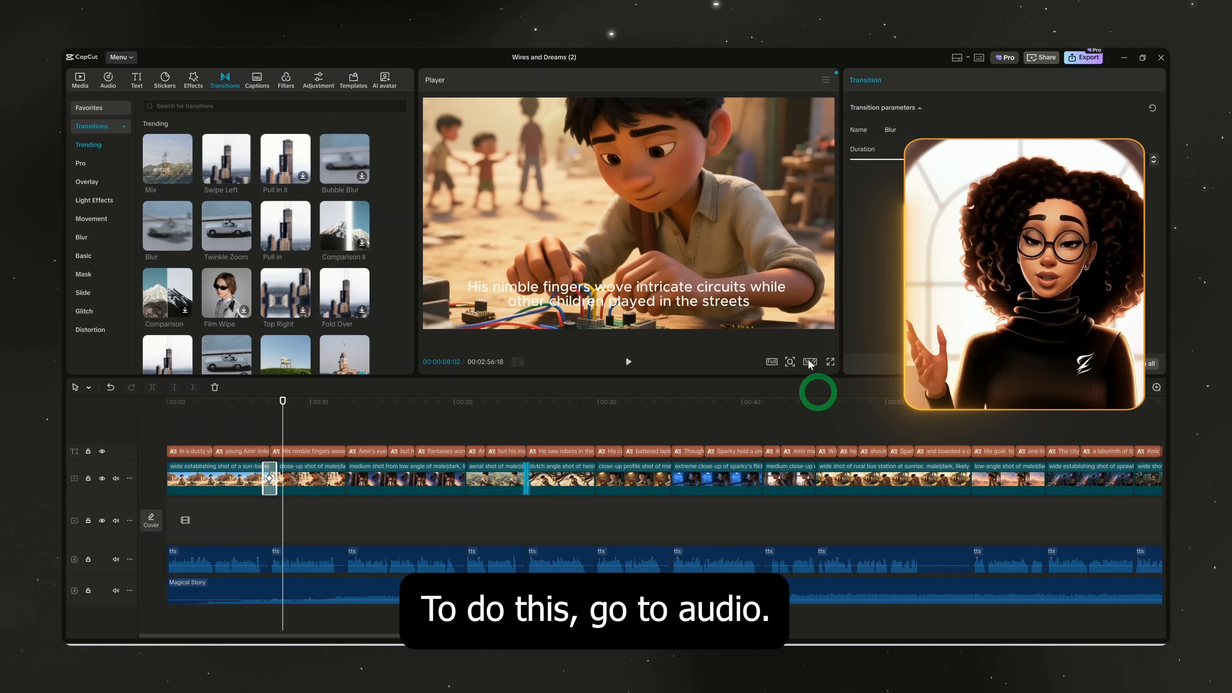
Step: Add the Outdoor 'Blower, wind power generation' sound effect on its own track near the second scene
click(107, 80)
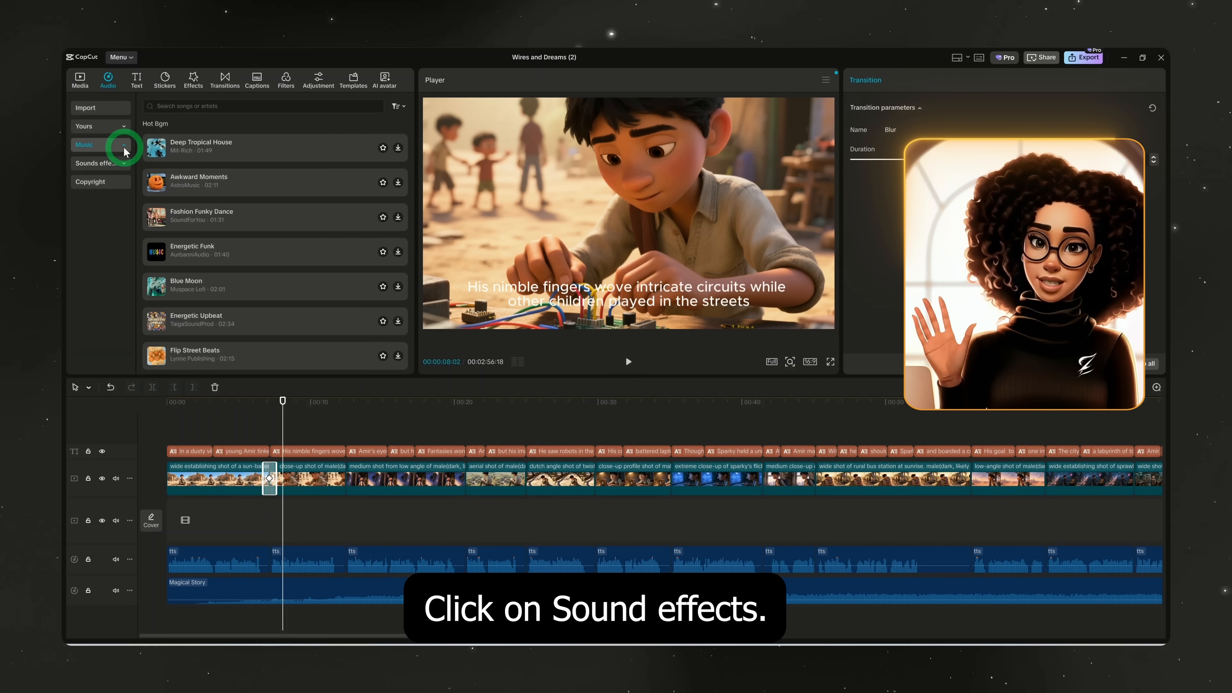
click(97, 163)
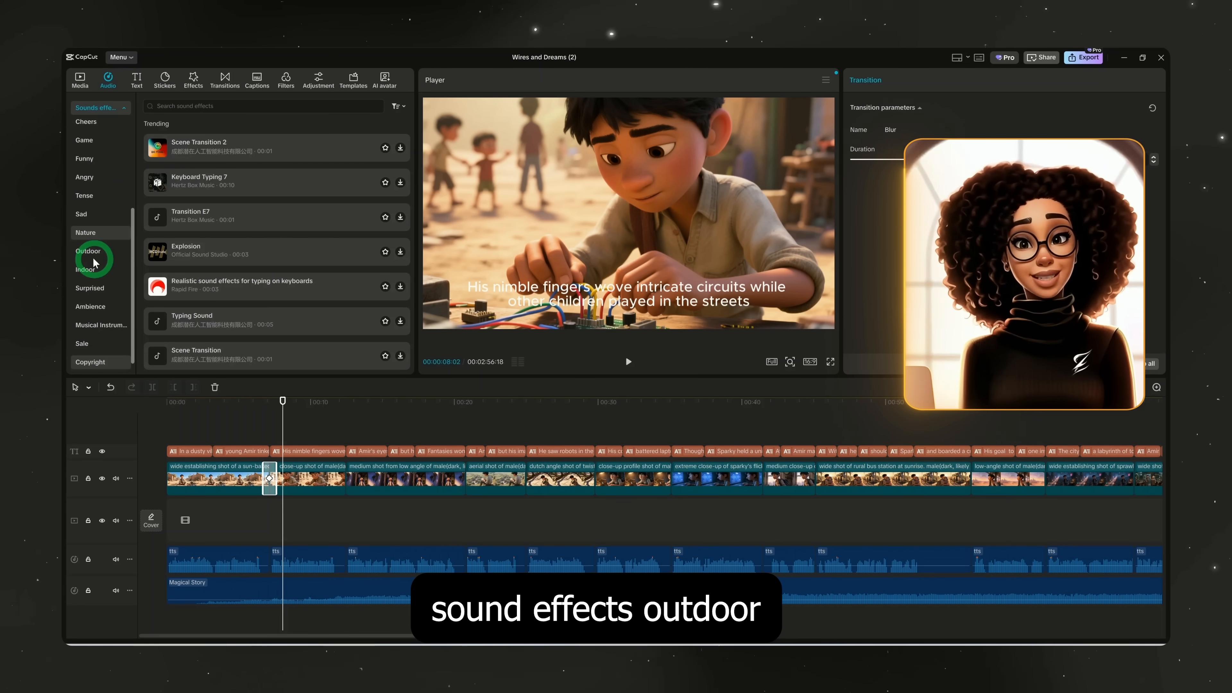
click(87, 251)
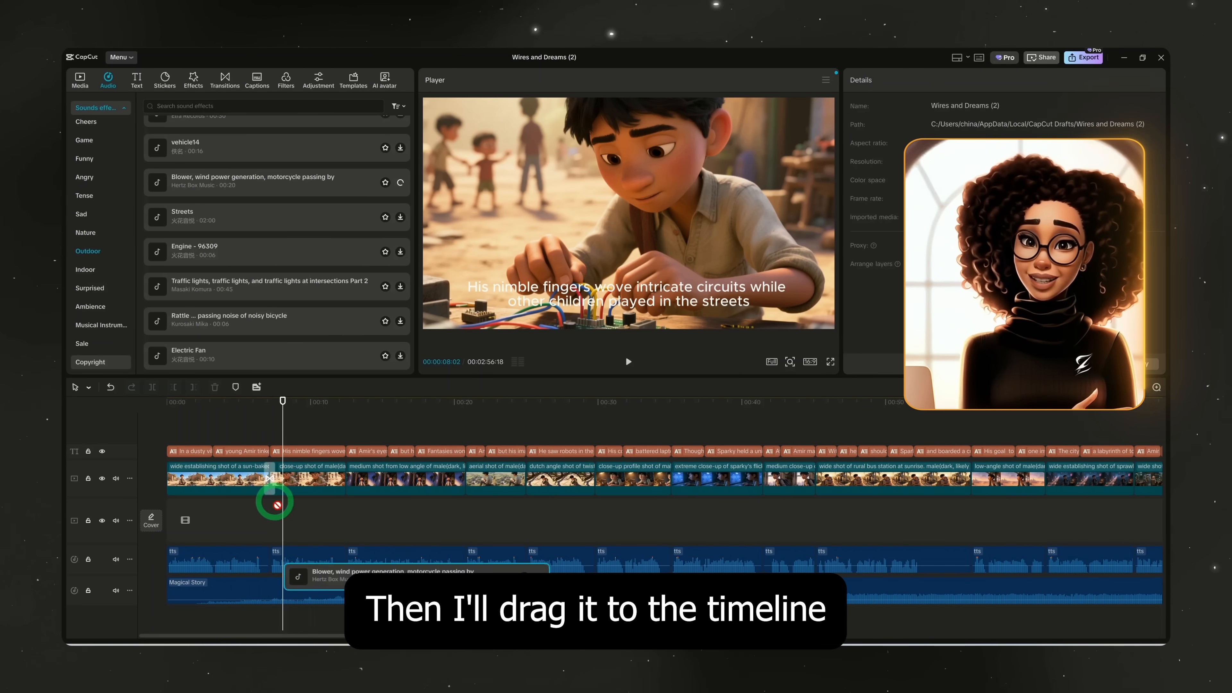
drag(275, 181, 405, 557)
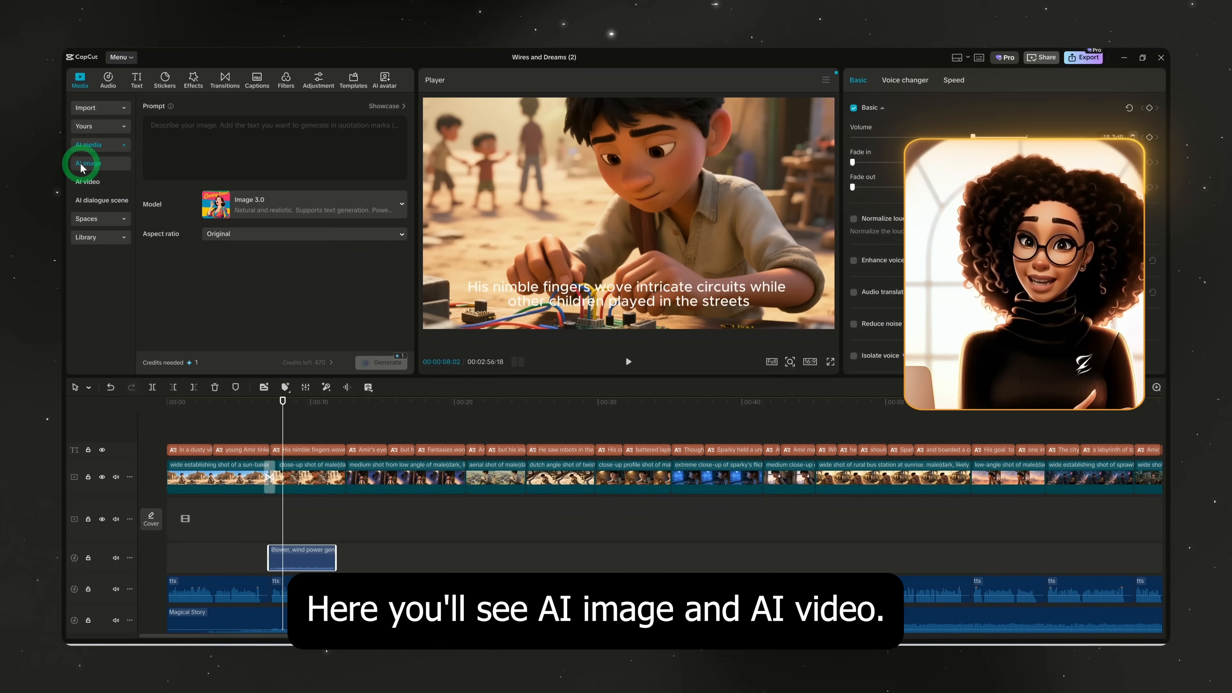
Step: Load the boy's workshop scene image into the AI image-to-video generator as the source
click(87, 181)
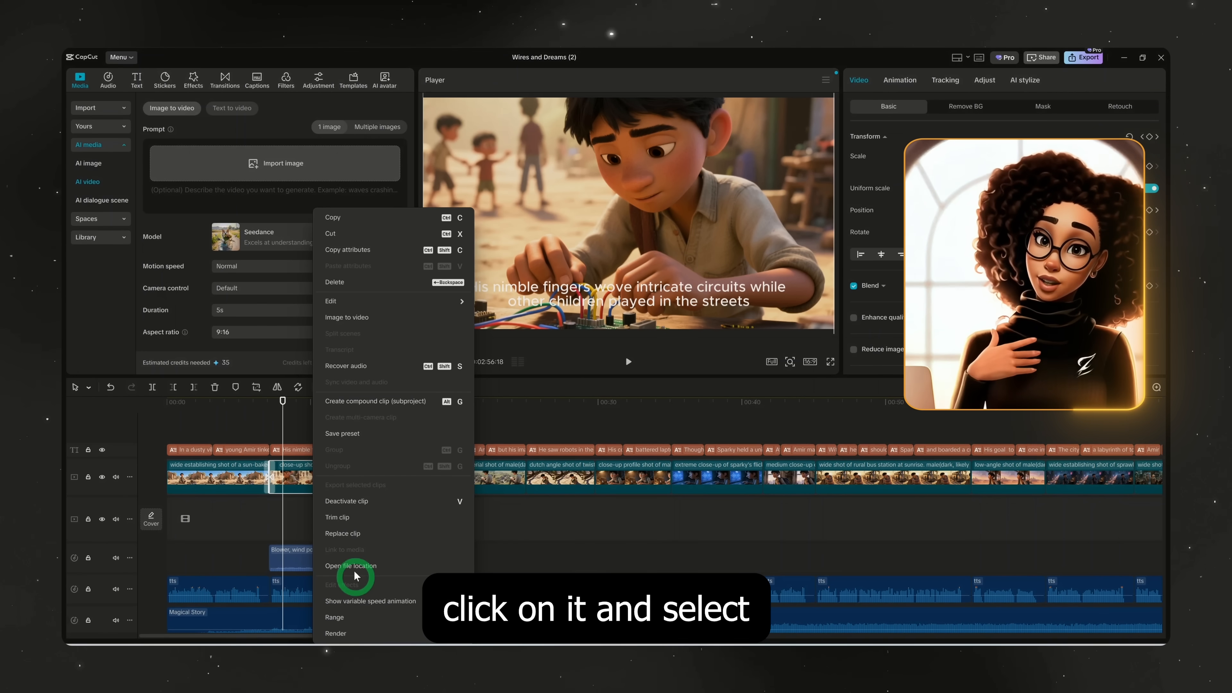
click(351, 566)
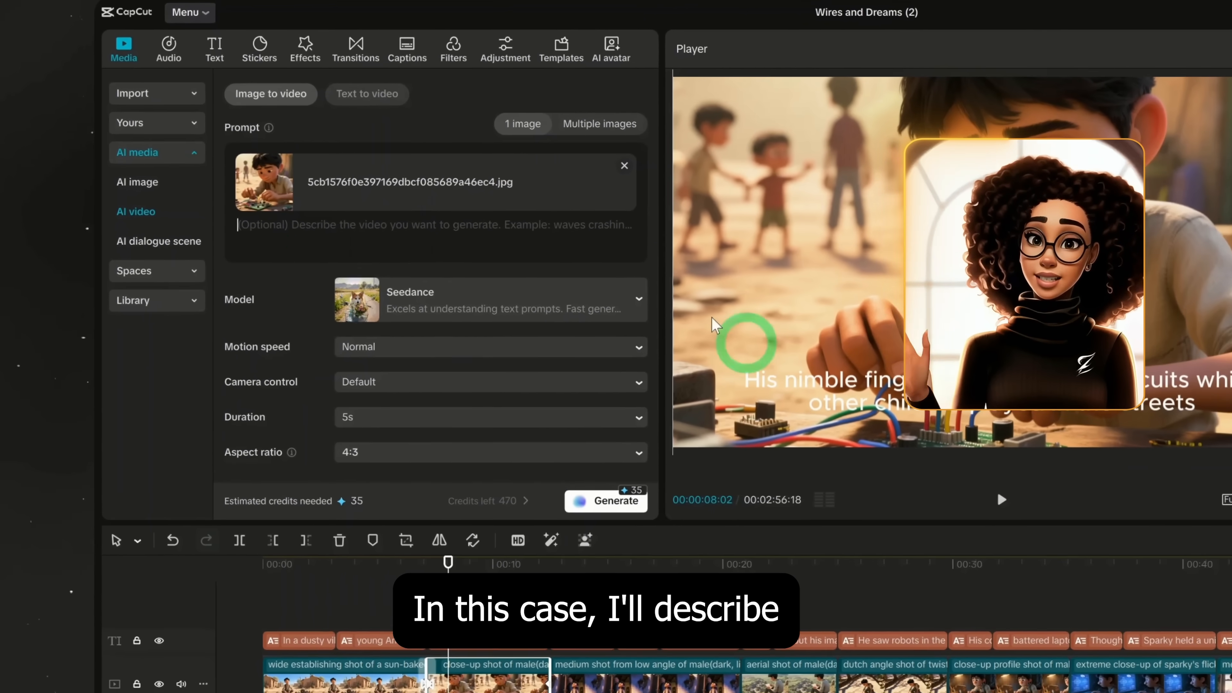
Step: Prompt 'young boy working on a circuit board and the camera' and review the available models
text(younbg boy working on a circuit board and the camera is static)
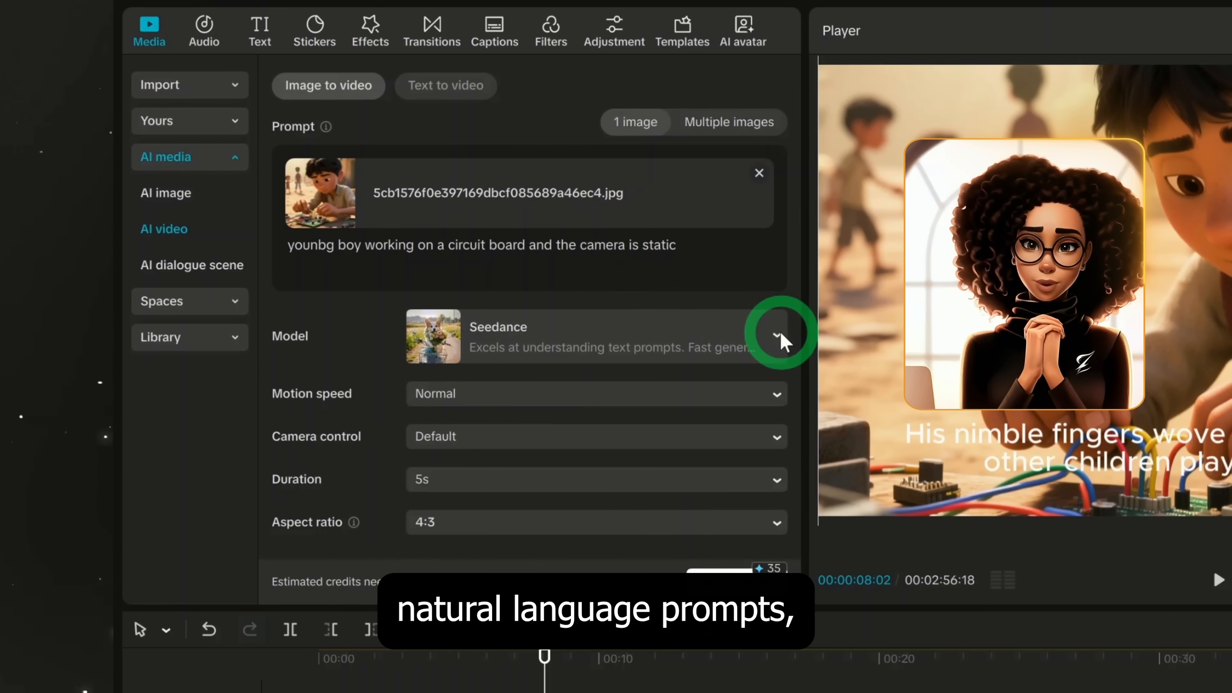
click(777, 337)
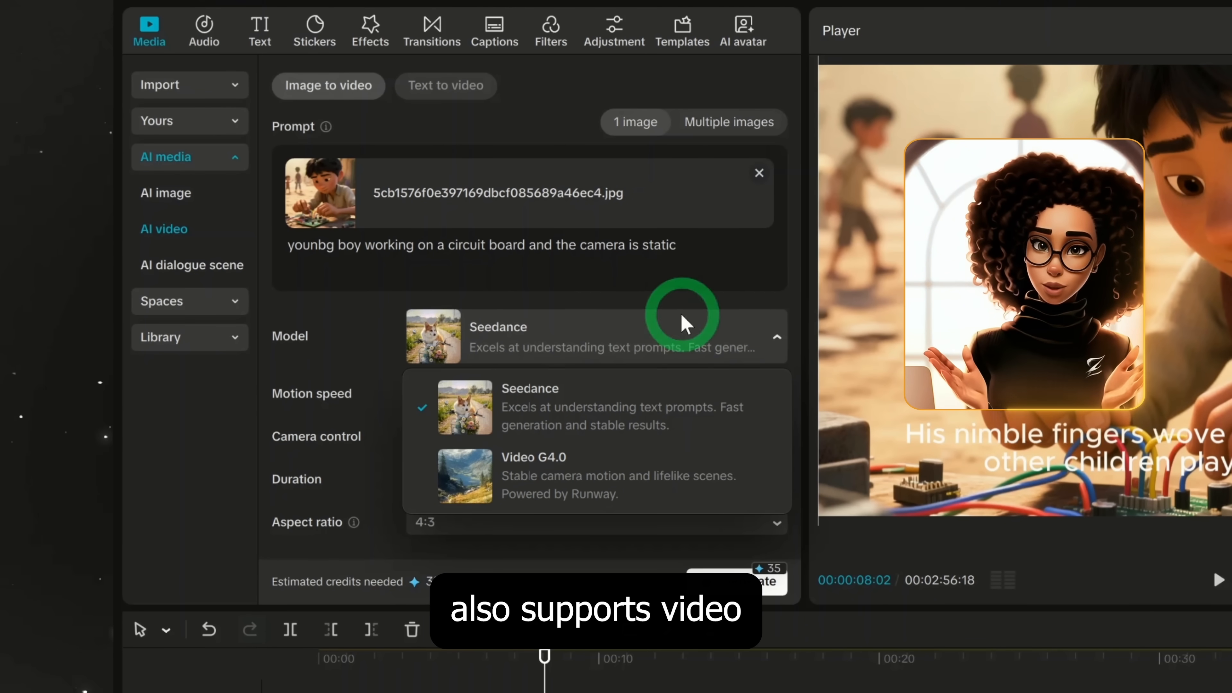
mouse_move(570, 485)
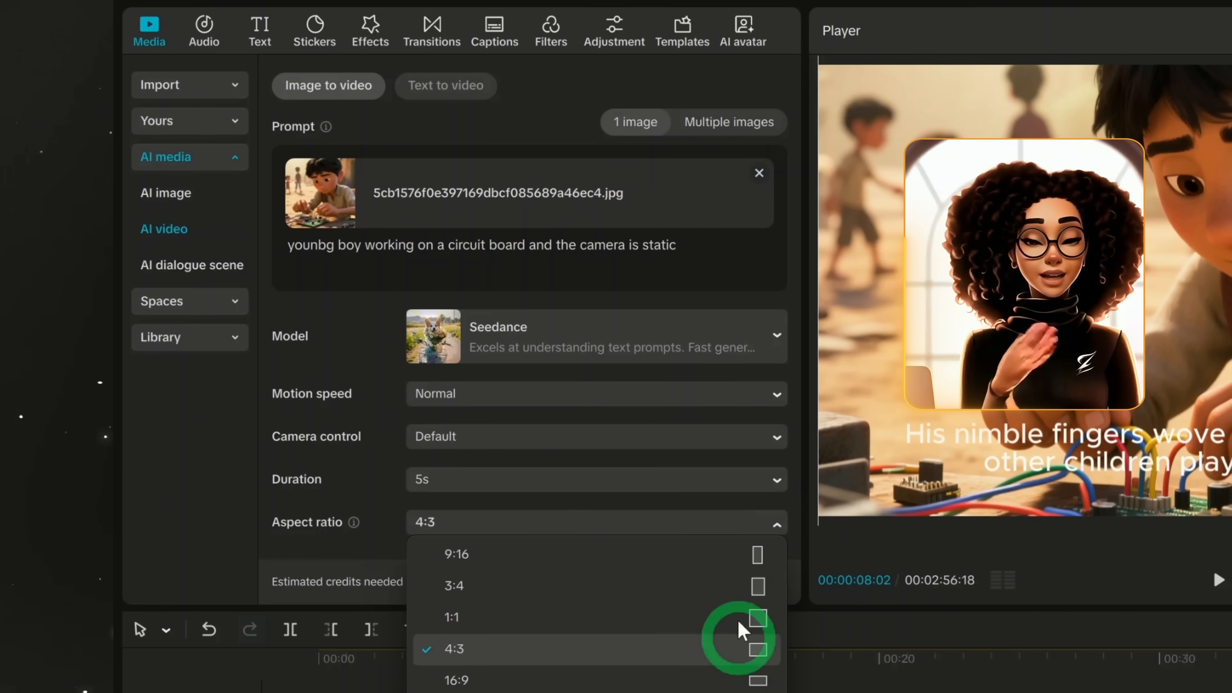
Step: Set the aspect ratio to 16:9 and start generating the video from the image
click(456, 689)
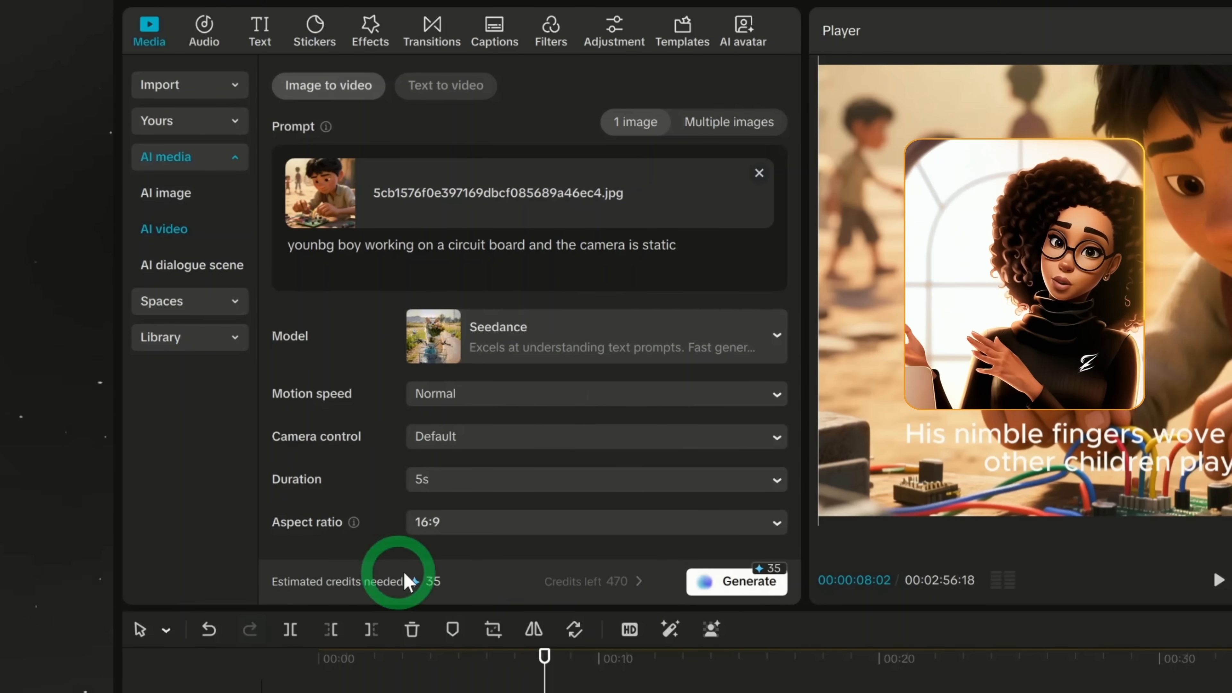
click(730, 587)
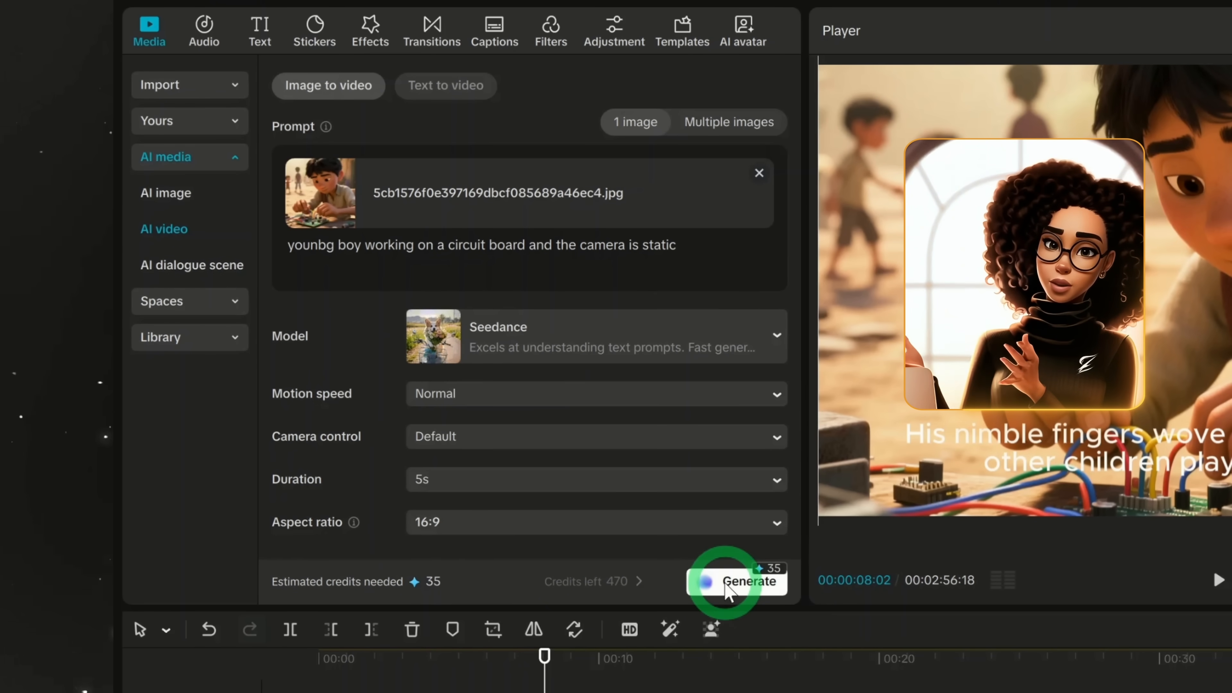
click(737, 582)
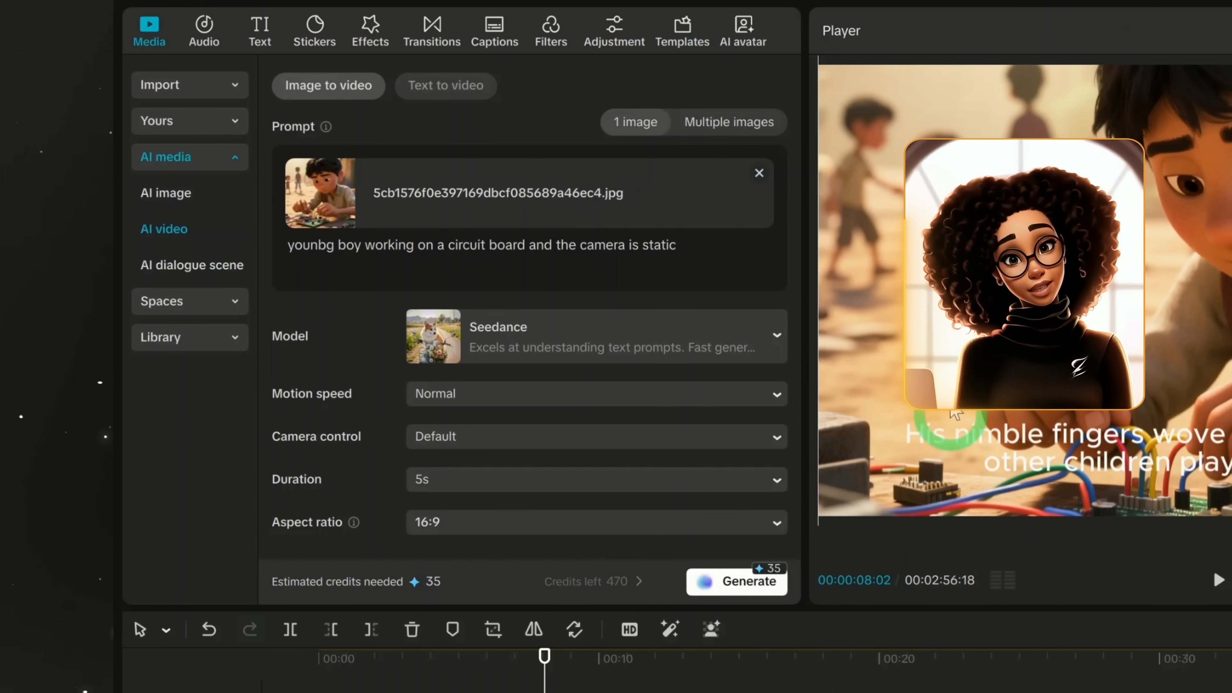
click(737, 582)
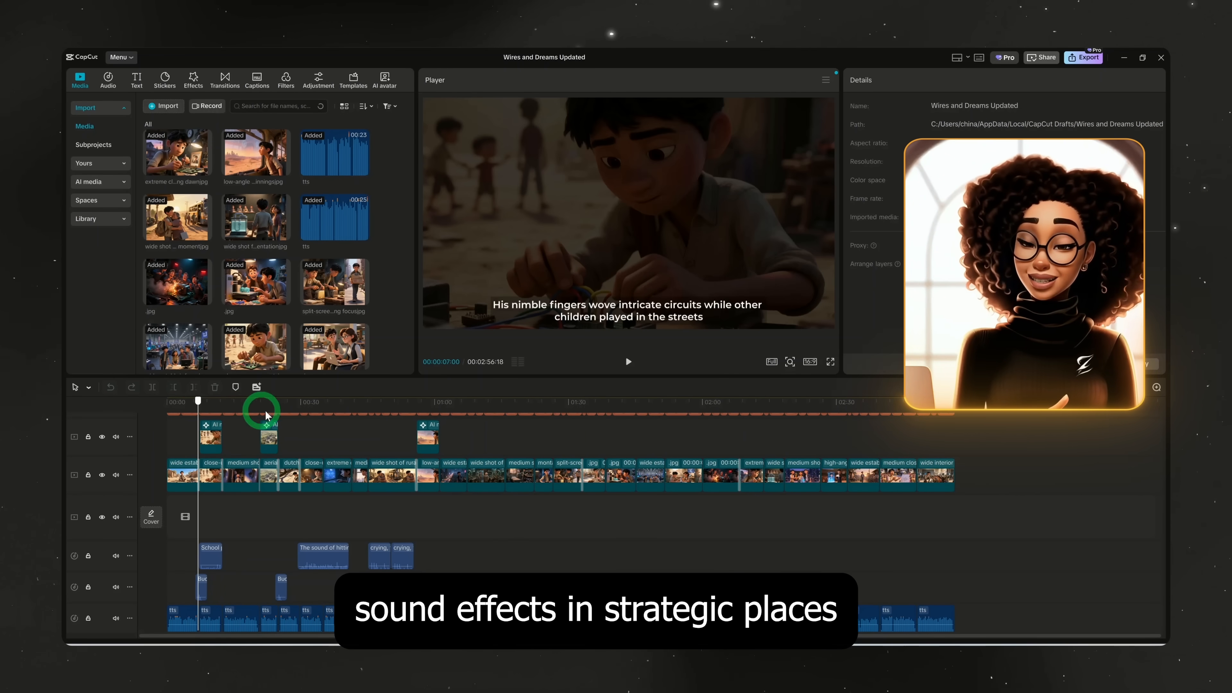
click(363, 401)
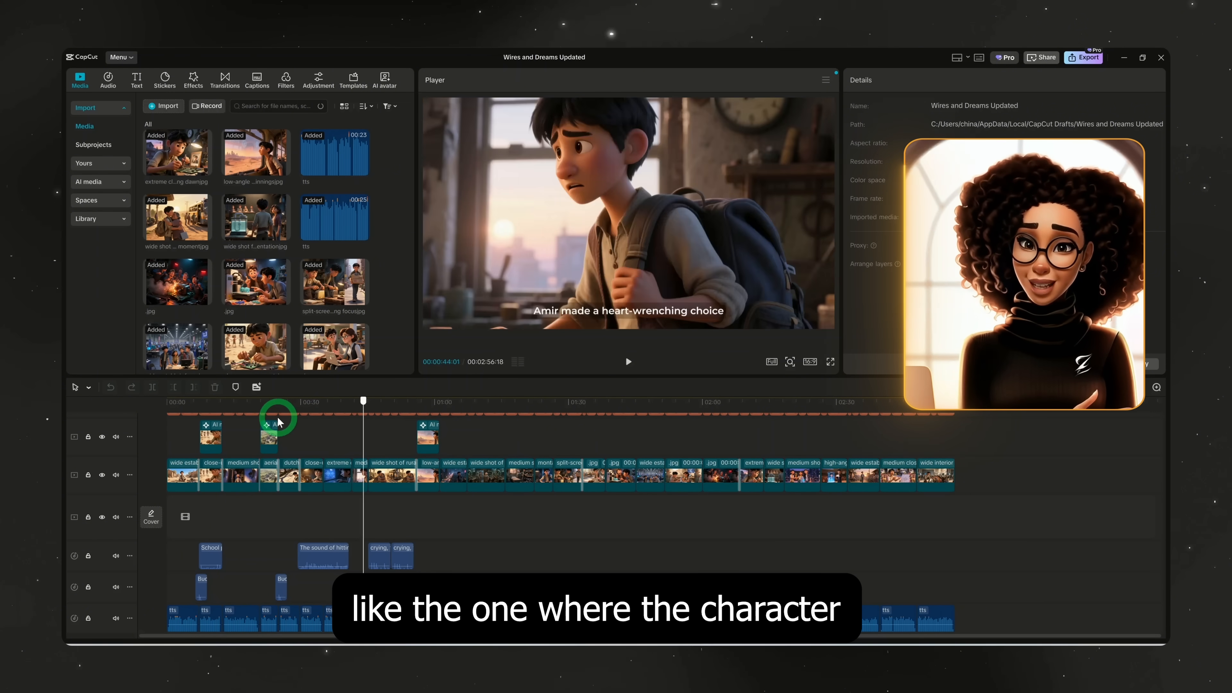
click(270, 400)
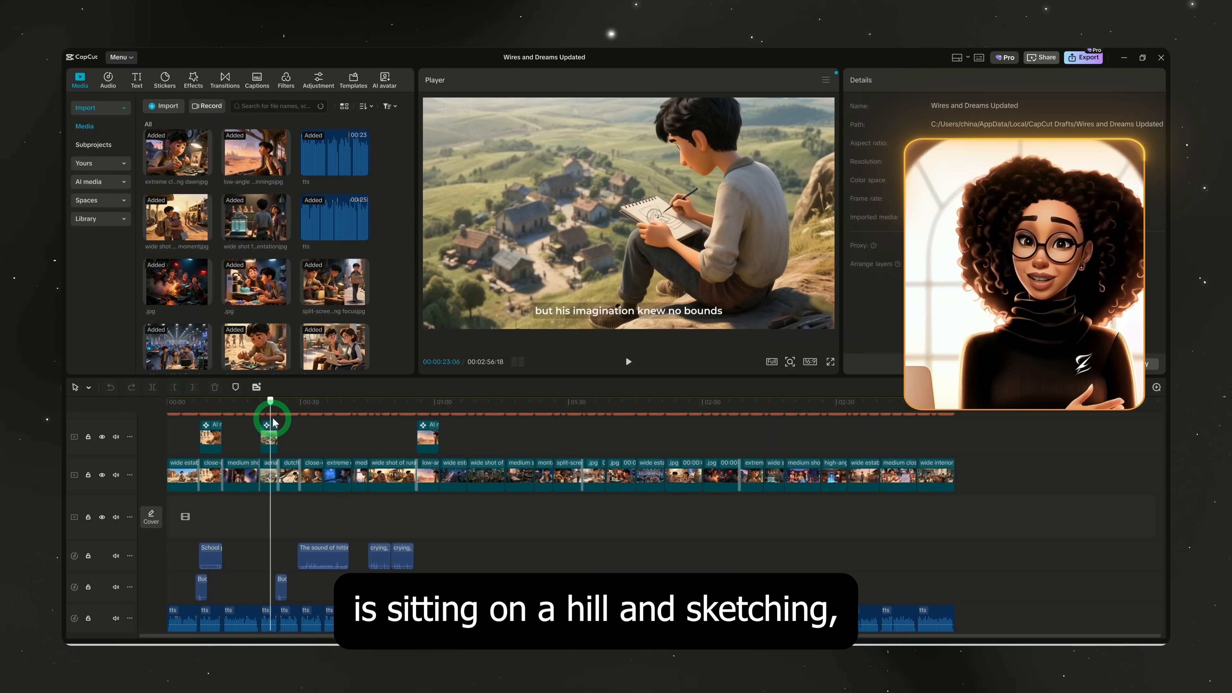
click(427, 423)
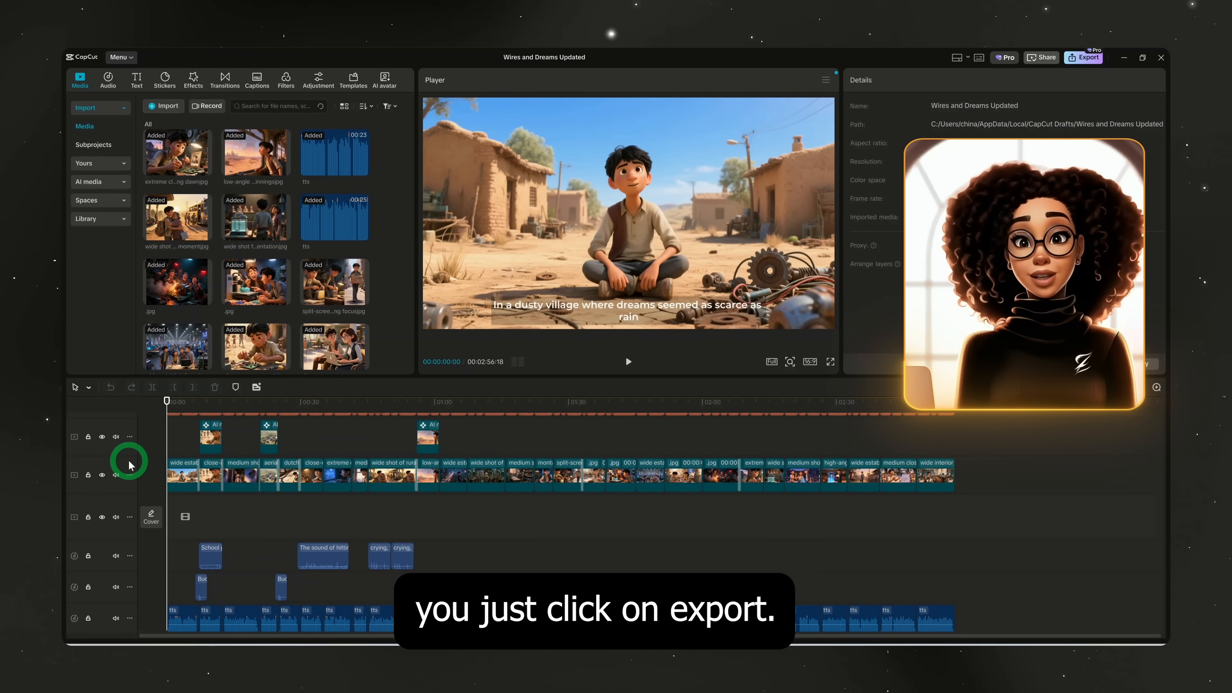
click(1083, 58)
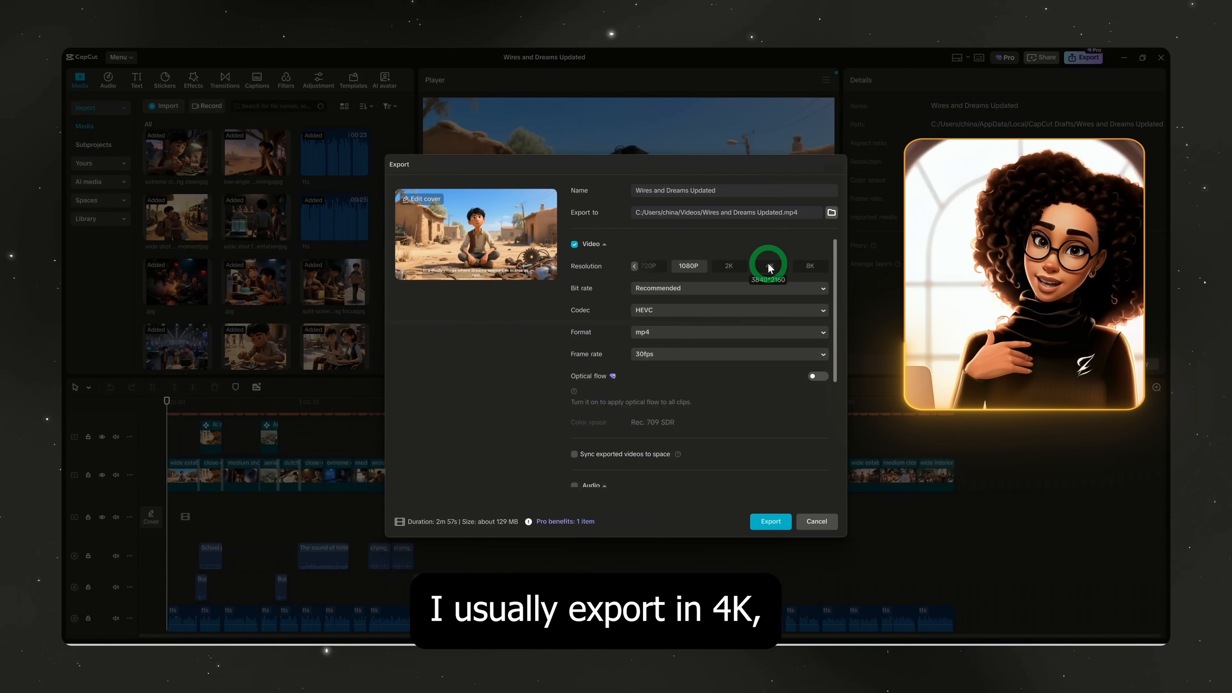
Step: Export 'Wires and Dreams Updated' as a 4K MP4 video
click(769, 266)
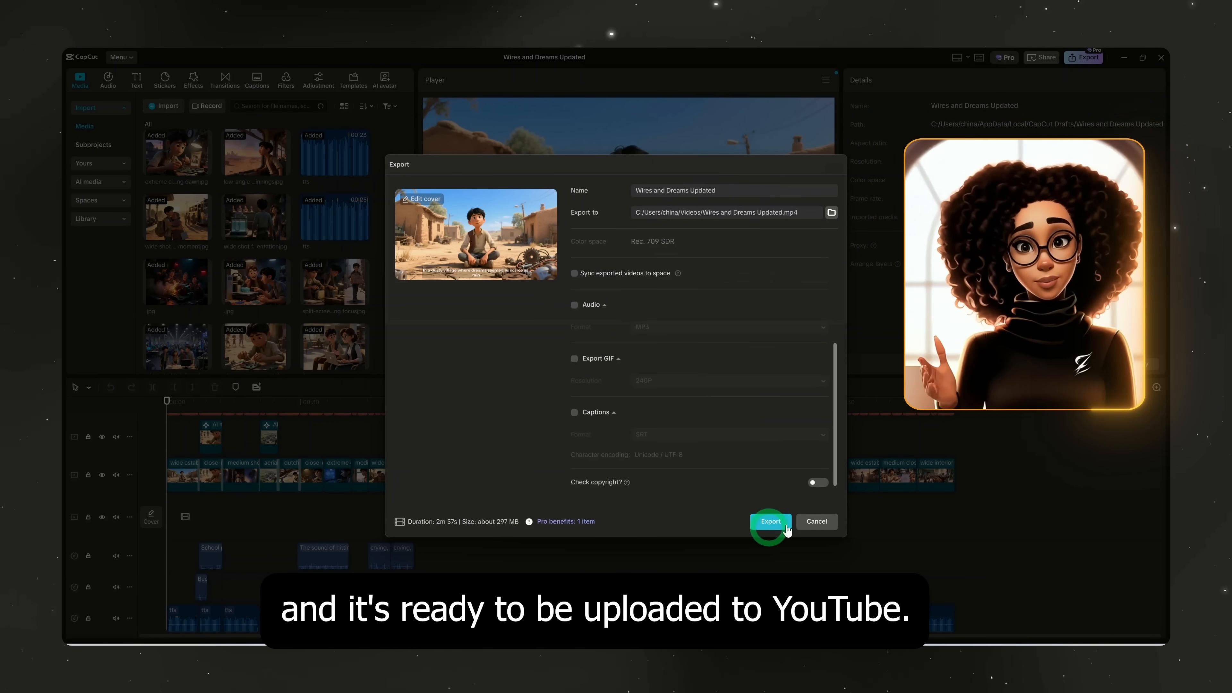
click(771, 521)
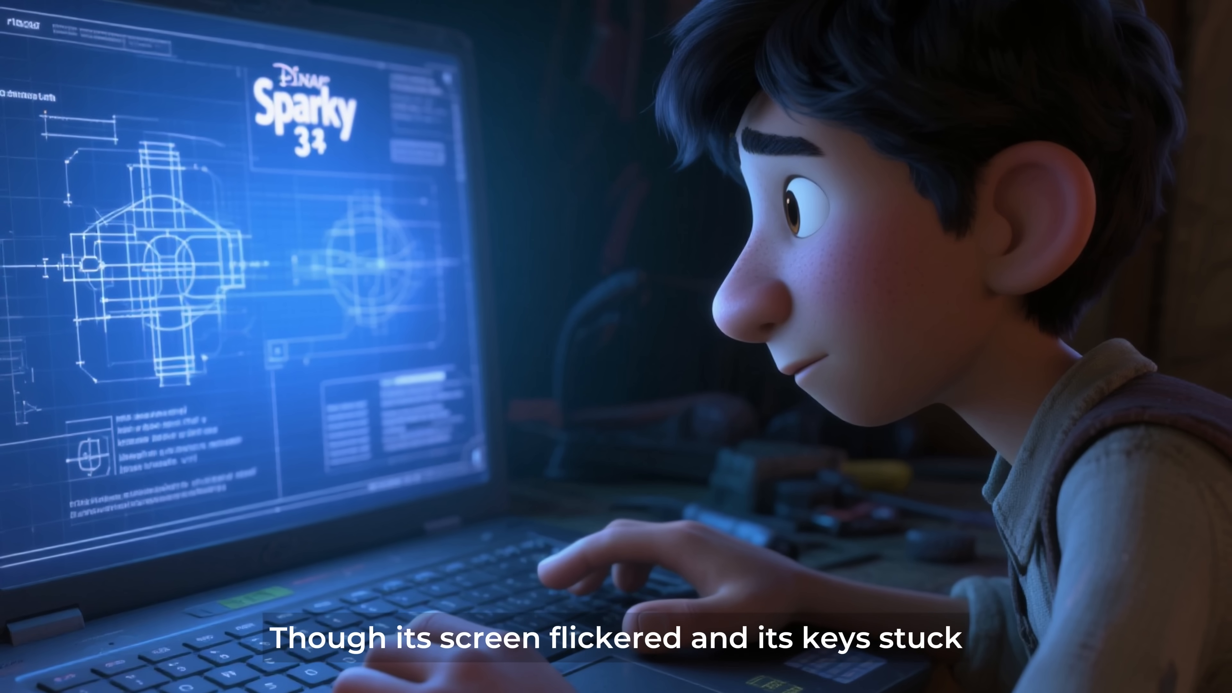